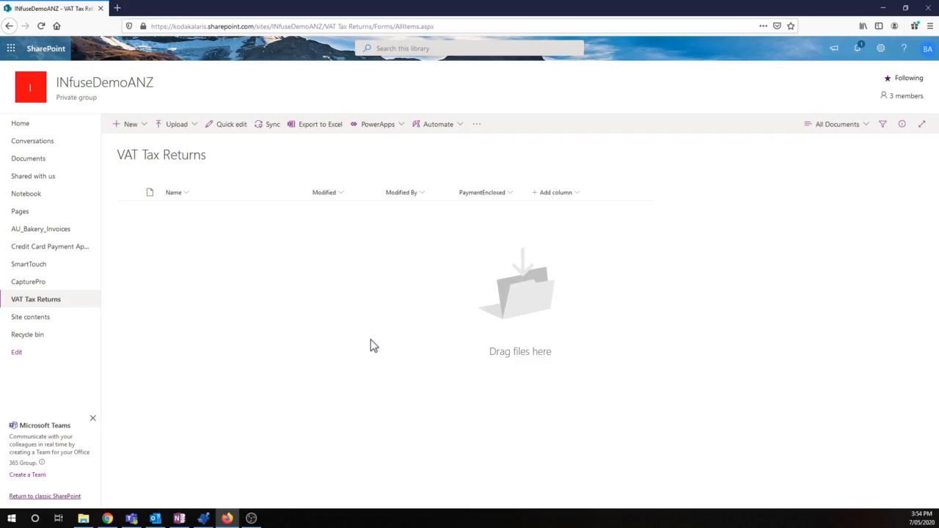
{"action": "mouse_move", "coordinate": [206, 519]}
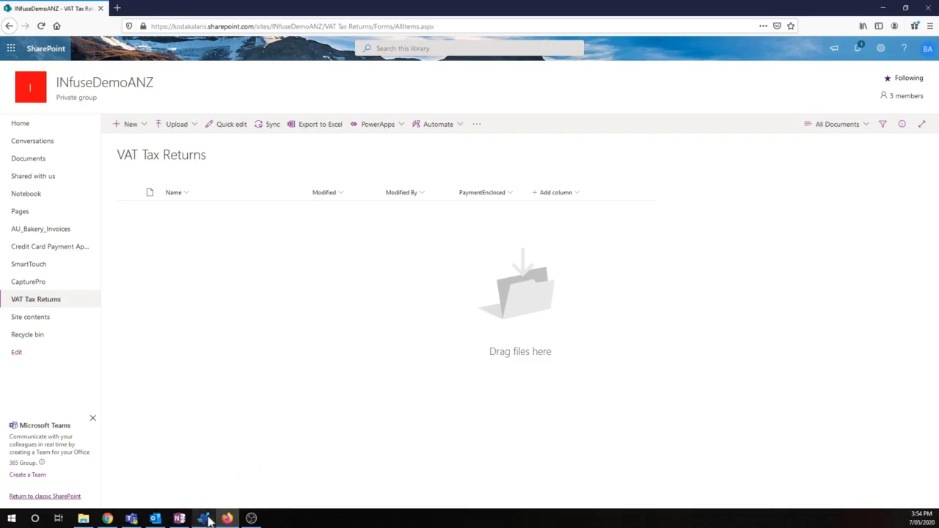
Bring Capture Pro forward and enter the VAT Tax Returns job setup.
{"action": "left_click", "coordinate": [204, 518]}
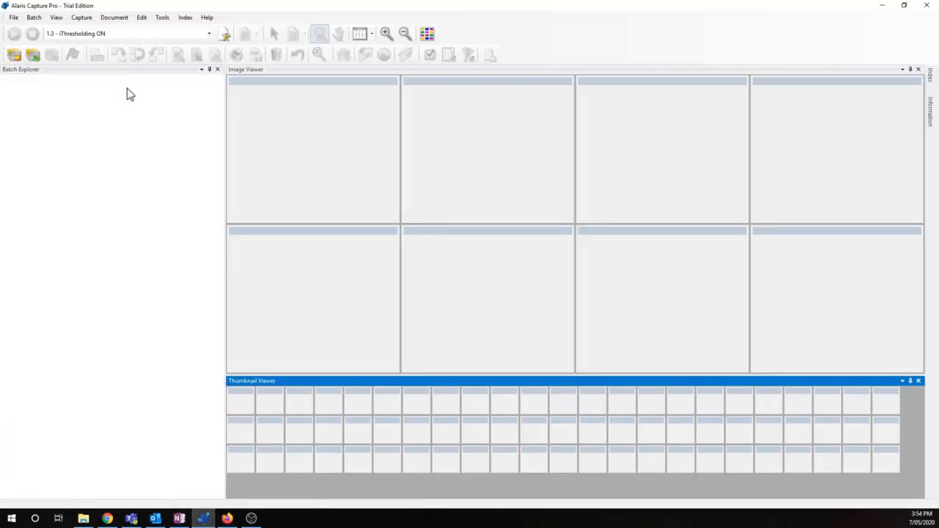
{"action": "left_click", "coordinate": [13, 17]}
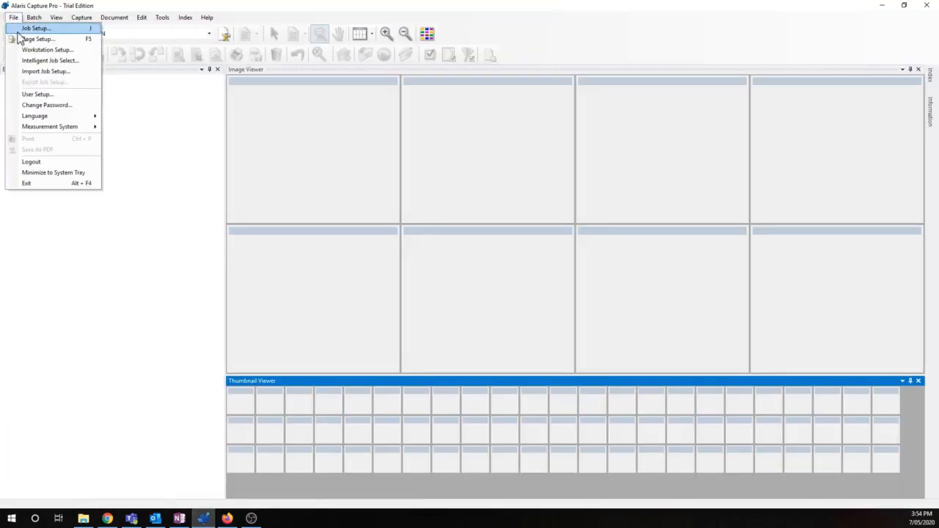
{"action": "left_click", "coordinate": [13, 17]}
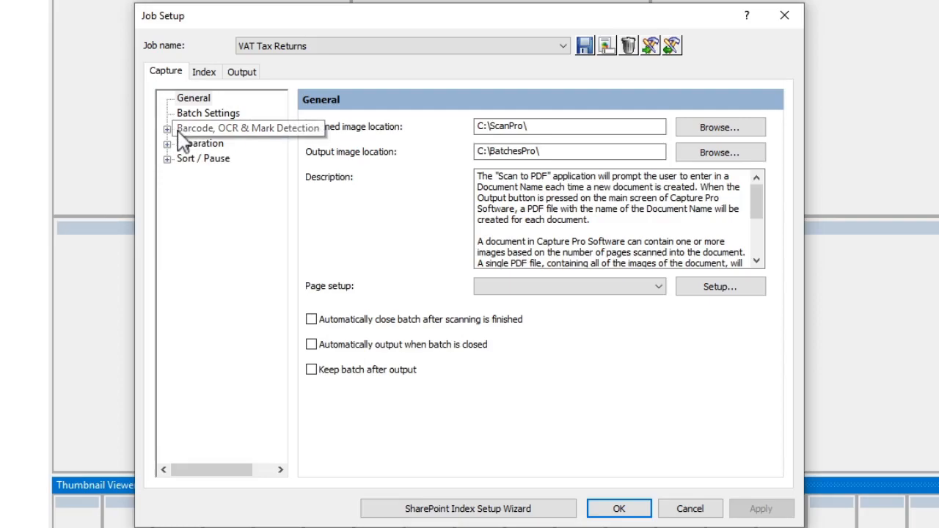
Review the Barcode, OCR & Mark Detection zones on the sample return.
{"action": "left_click", "coordinate": [248, 128]}
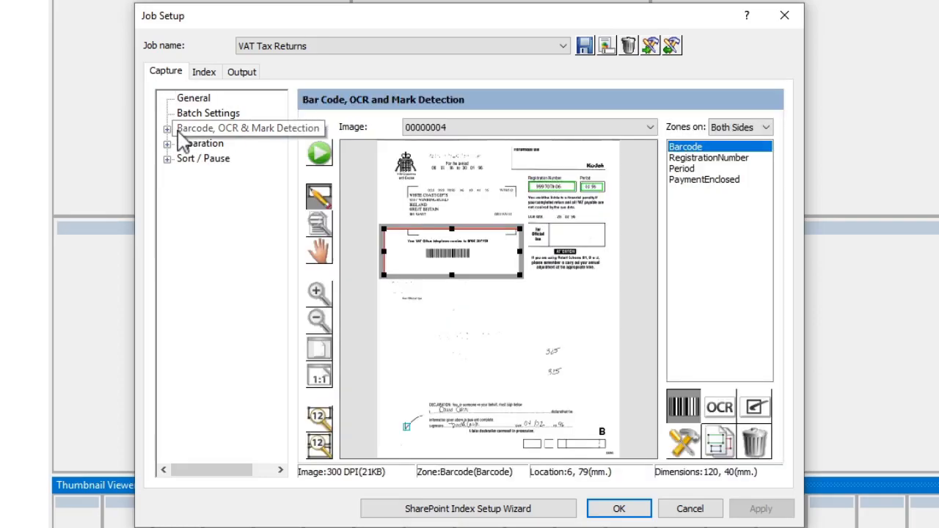
{"action": "left_click", "coordinate": [246, 128]}
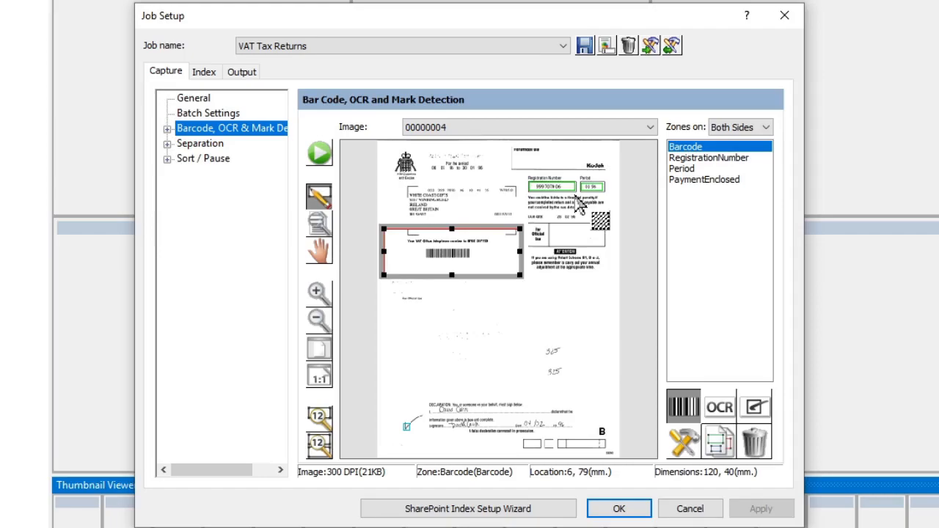
{"action": "mouse_move", "coordinate": [740, 160]}
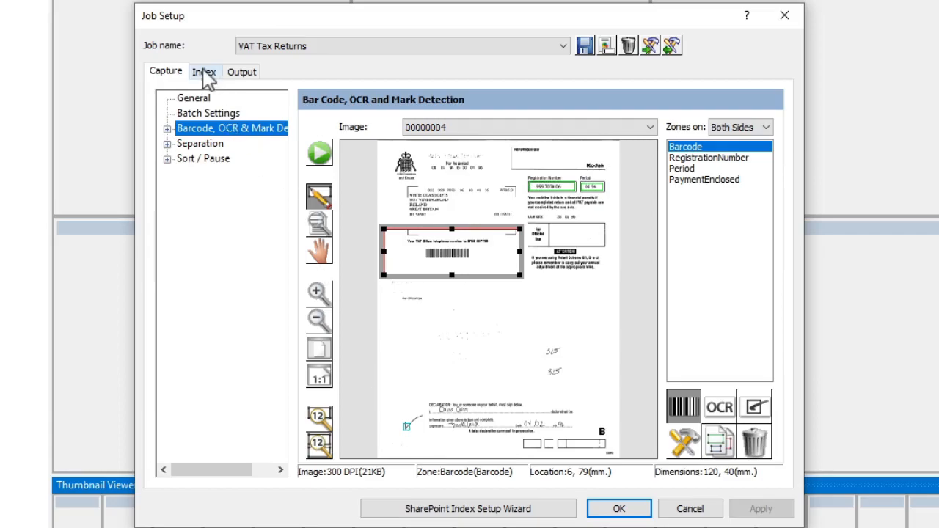
Show the Index page listing the Title, Name and PaymentEnclosed document fields.
{"action": "left_click", "coordinate": [204, 71]}
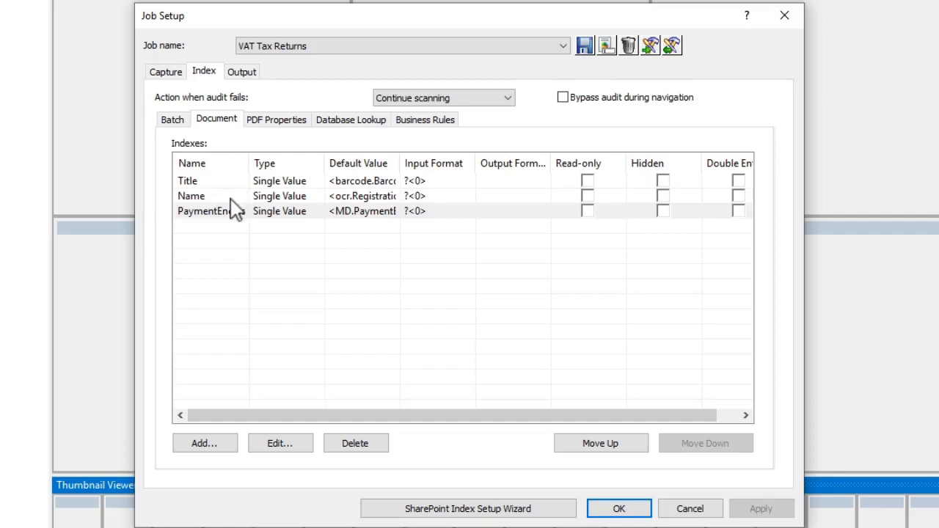
{"action": "mouse_move", "coordinate": [228, 225]}
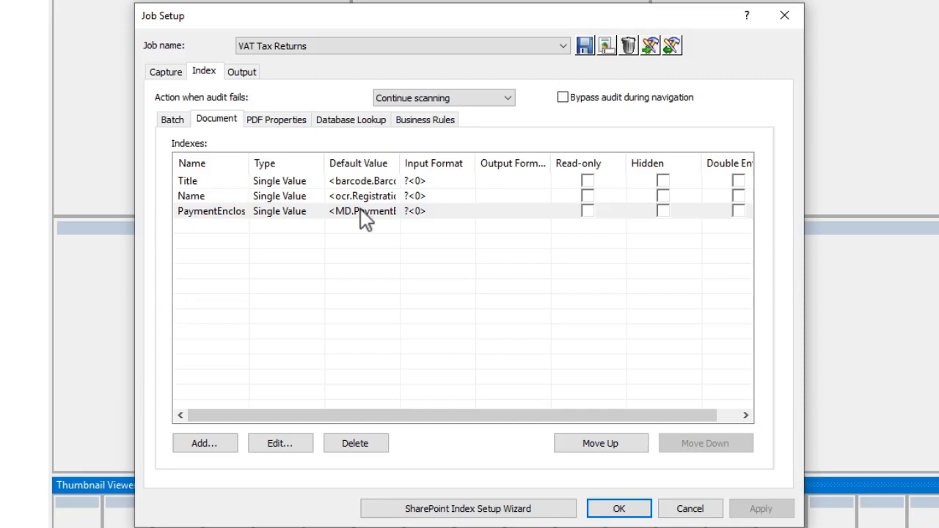
{"action": "mouse_move", "coordinate": [358, 191]}
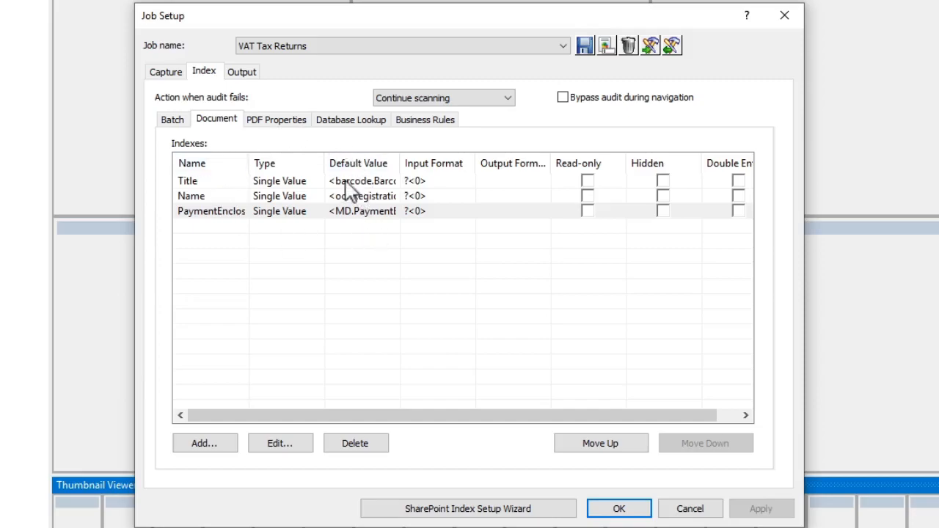
{"action": "mouse_move", "coordinate": [380, 222]}
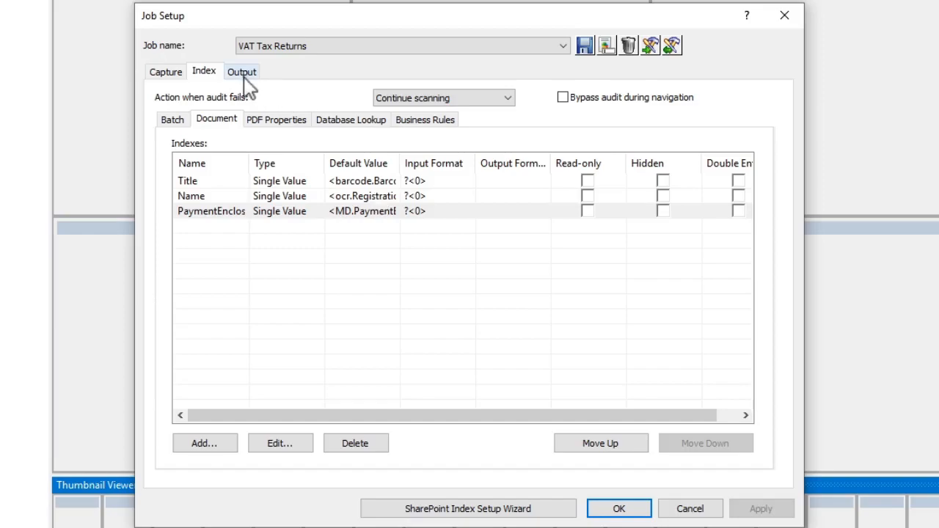
Enable Microsoft SharePoint output and start the SharePoint Index Setup Wizard's connection list.
{"action": "left_click", "coordinate": [241, 71]}
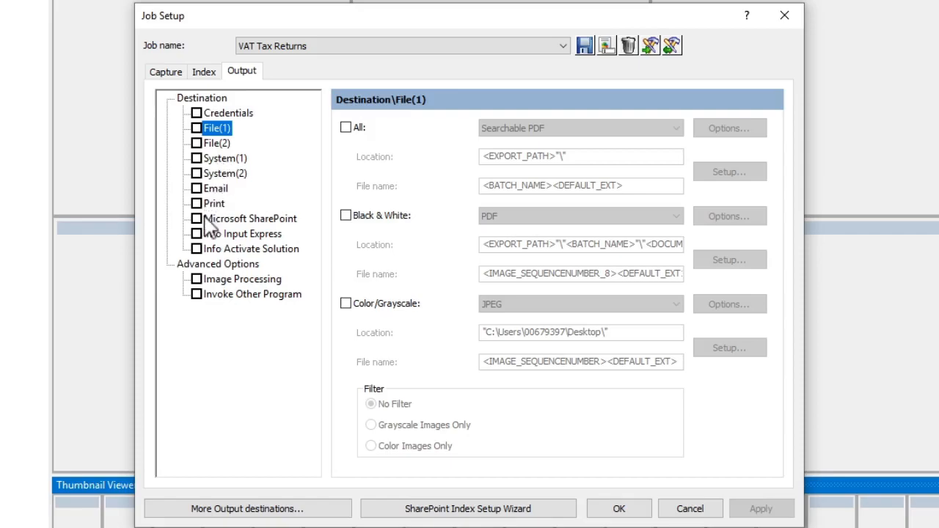
{"action": "mouse_move", "coordinate": [201, 224]}
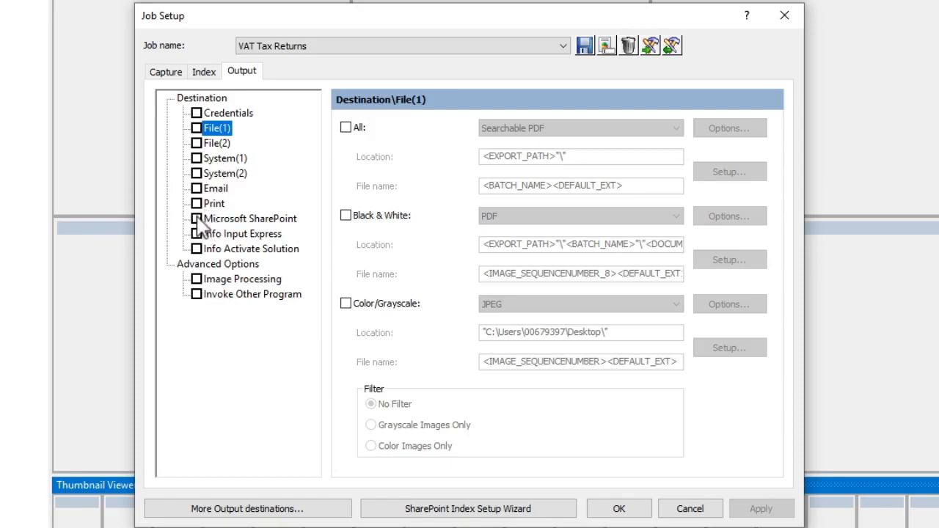
{"action": "left_click", "coordinate": [198, 219]}
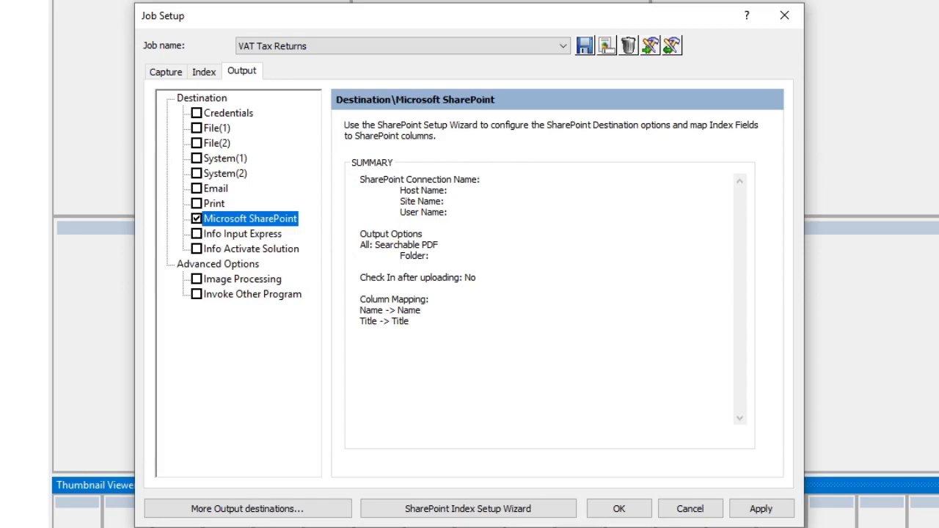
{"action": "mouse_move", "coordinate": [467, 508]}
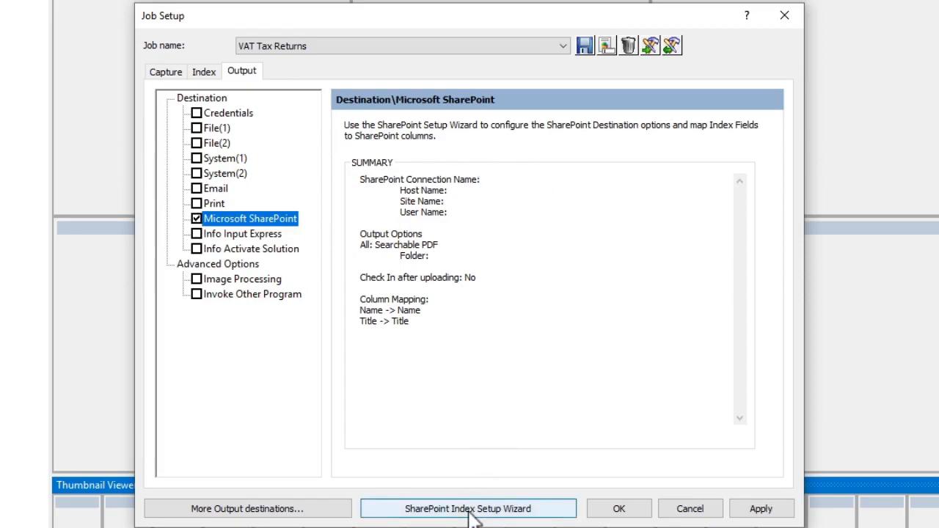
{"action": "left_click", "coordinate": [468, 508]}
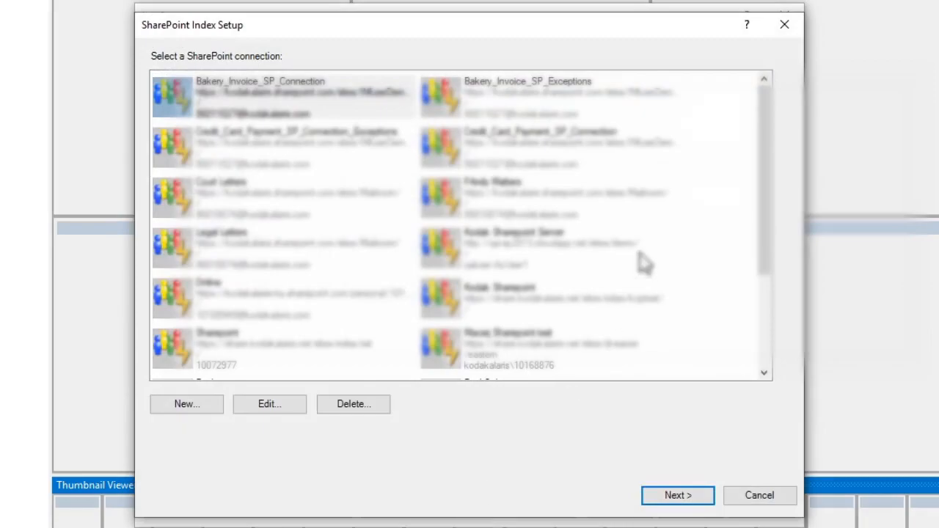
{"action": "scroll", "scroll_direction": "down", "scroll_amount": 3}
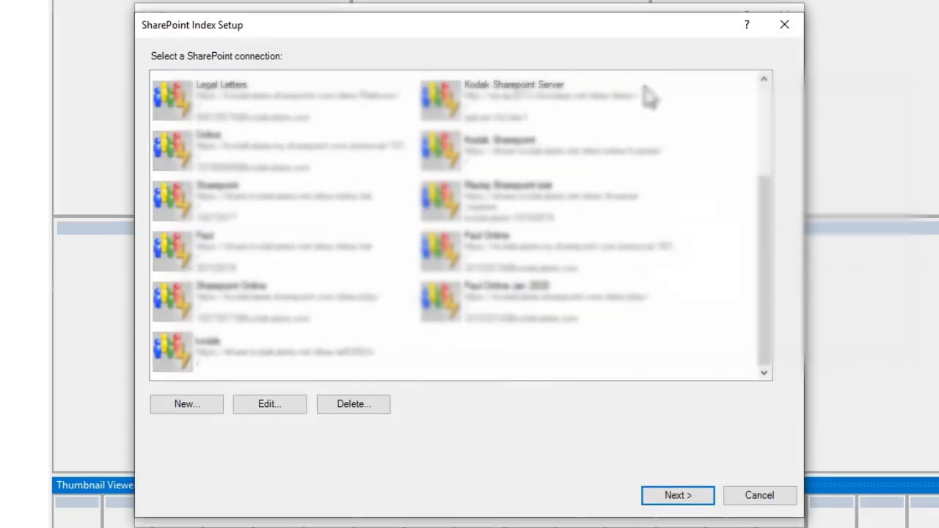
{"action": "mouse_move", "coordinate": [463, 417]}
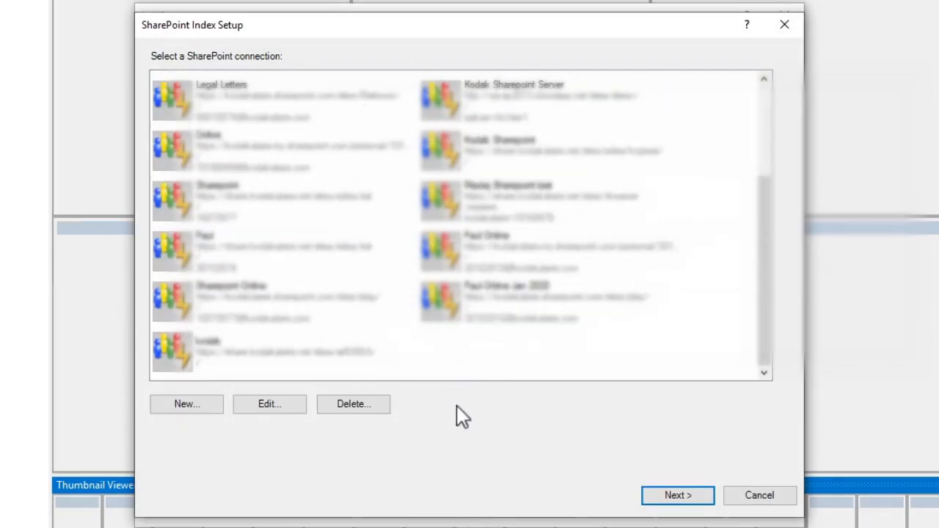
Create a new SharePoint connection named VAT Tax Returns.
{"action": "left_click", "coordinate": [186, 404]}
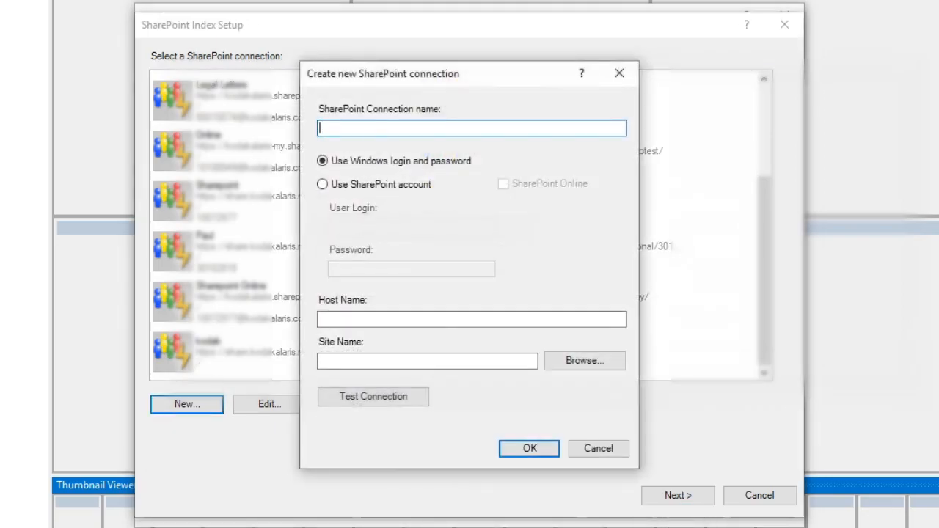
{"action": "type", "text": "VS"}
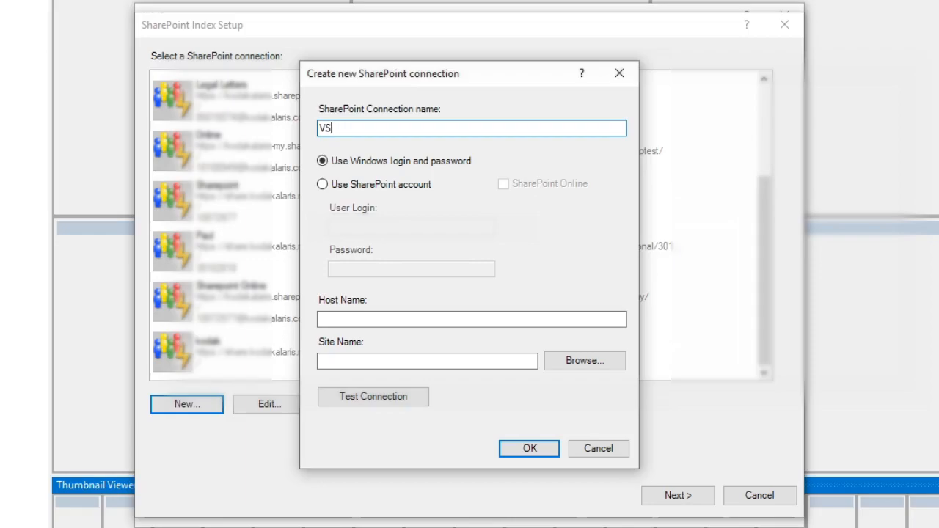
{"action": "type", "text": "AT"}
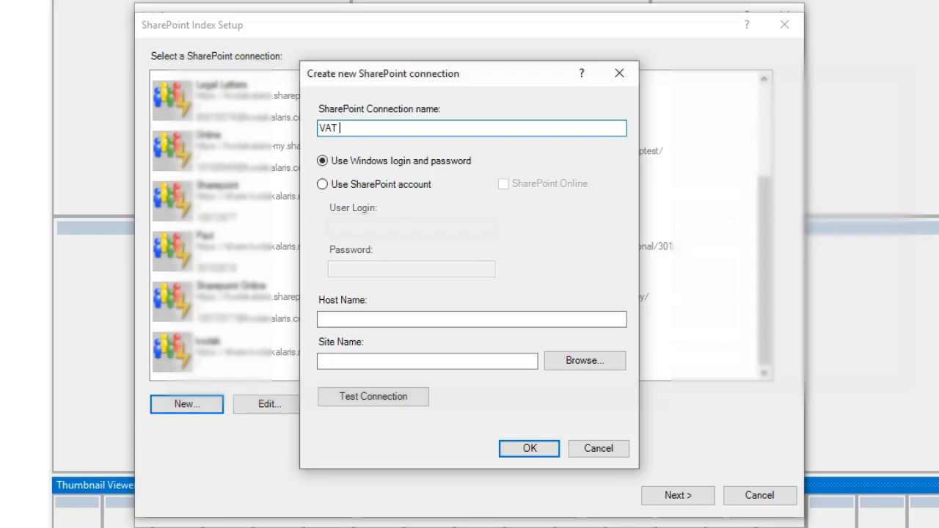
{"action": "type", "text": "Tax Retur"}
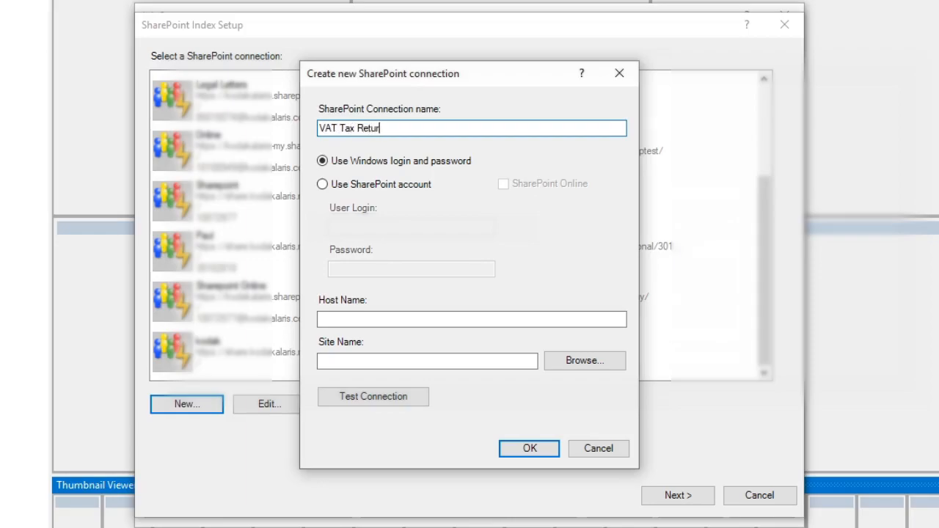
{"action": "type", "text": "ns"}
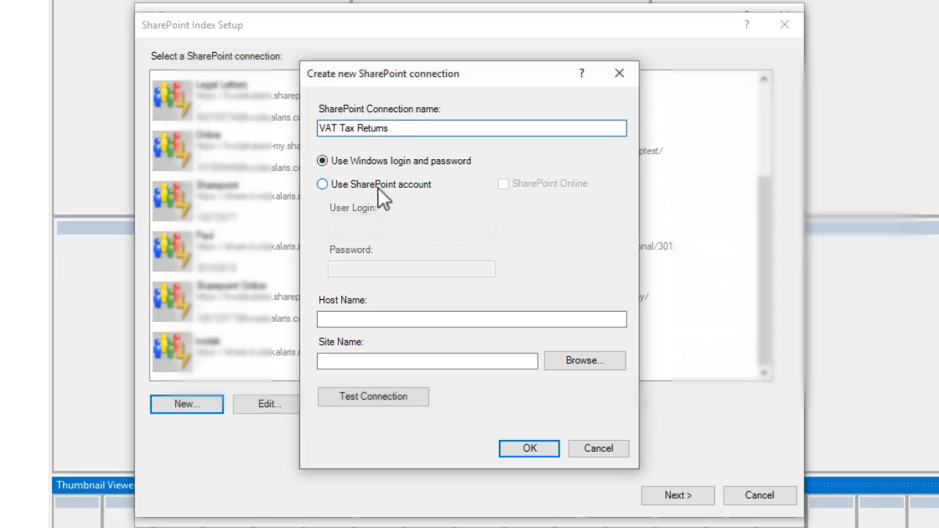
Use a SharePoint Online account login and enter the user login and password.
{"action": "left_click", "coordinate": [323, 184]}
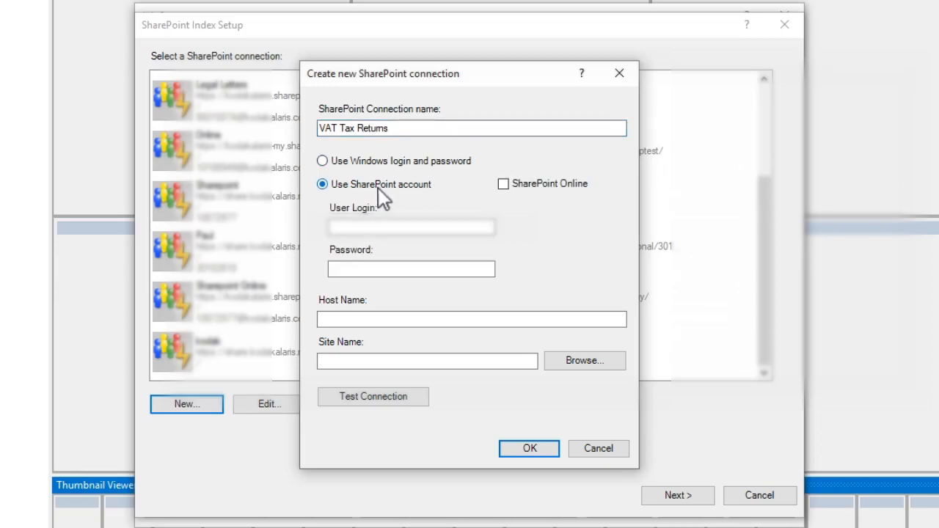
{"action": "left_click", "coordinate": [503, 184]}
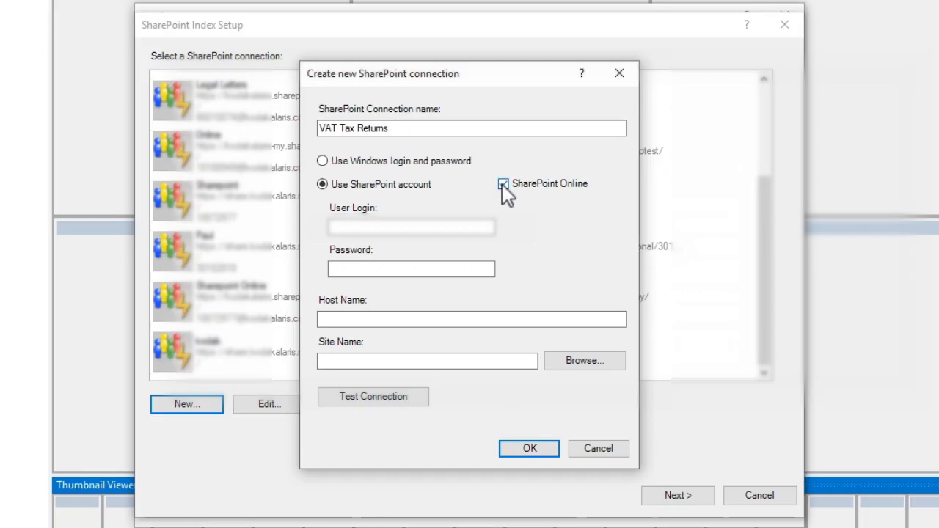
{"action": "left_click", "coordinate": [503, 183]}
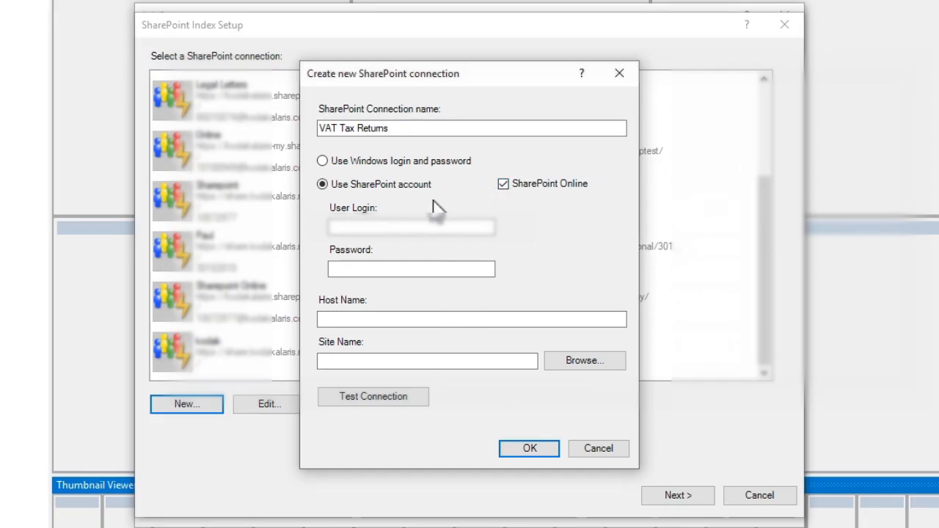
{"action": "left_click", "coordinate": [411, 227]}
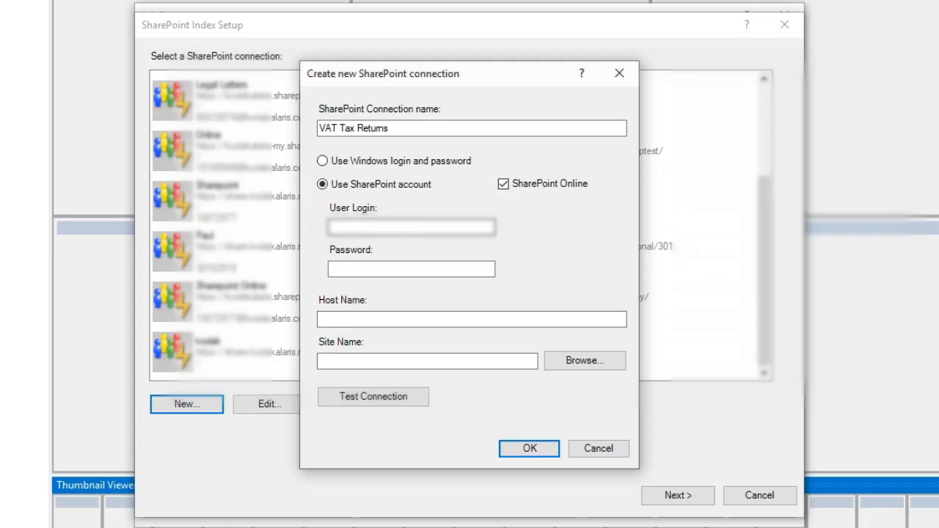
{"action": "left_click", "coordinate": [411, 227]}
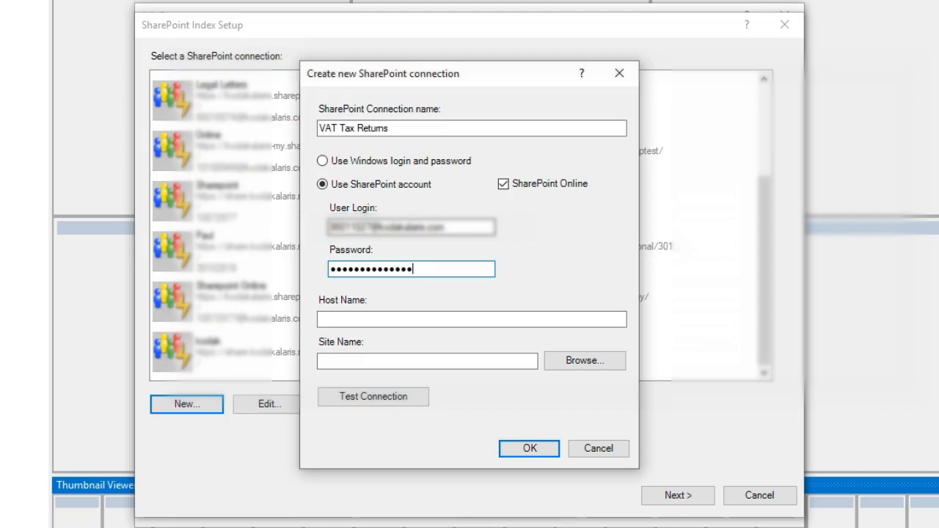
{"action": "left_click", "coordinate": [471, 320]}
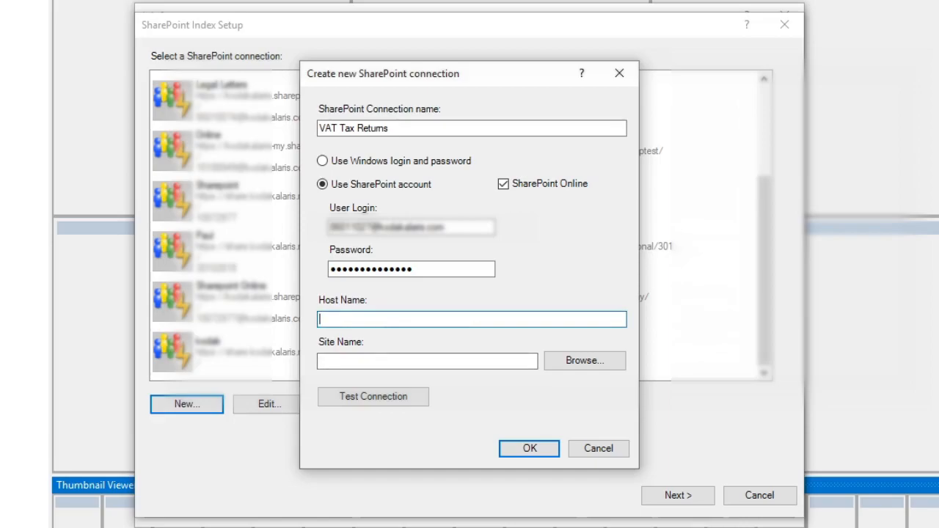
{"action": "type", "text": "https://kodakalaris.sharepoint.com/sites/INfuseDemoANZ"}
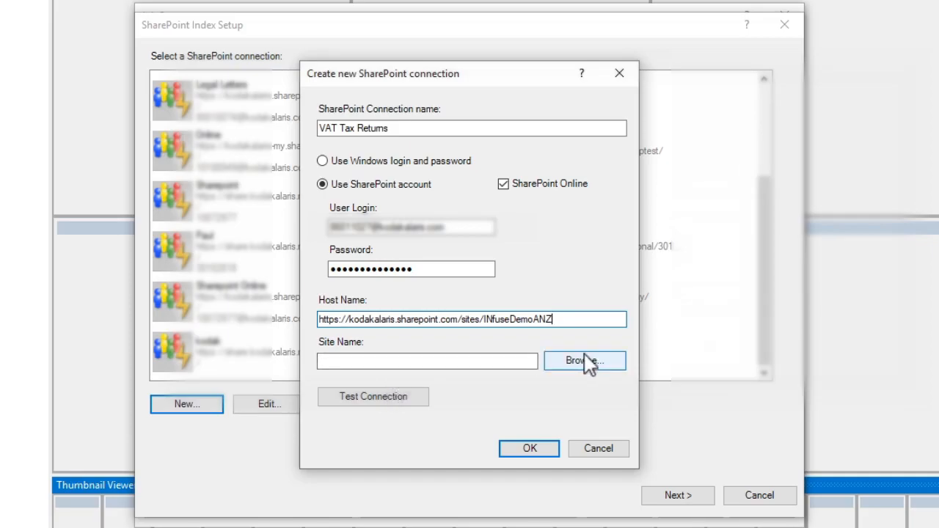
{"action": "left_click", "coordinate": [585, 361]}
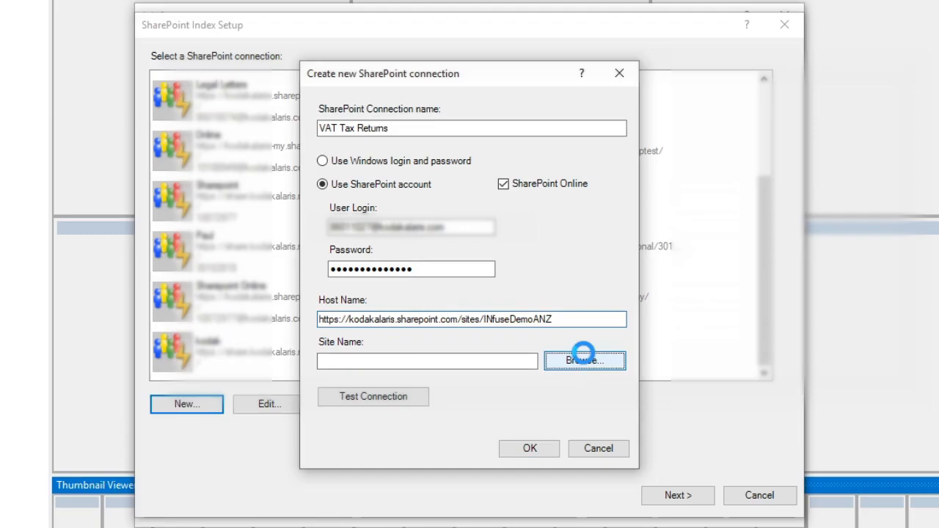
{"action": "left_click", "coordinate": [584, 360]}
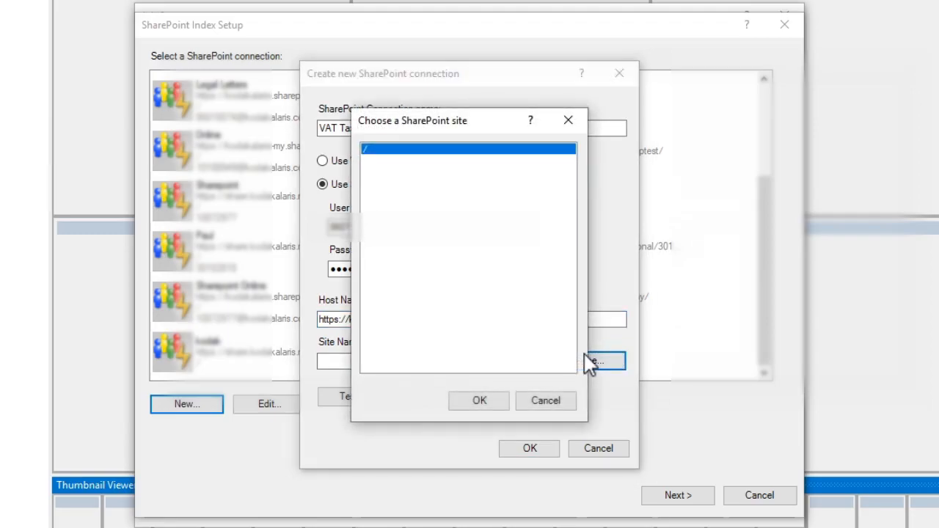
{"action": "mouse_move", "coordinate": [458, 174]}
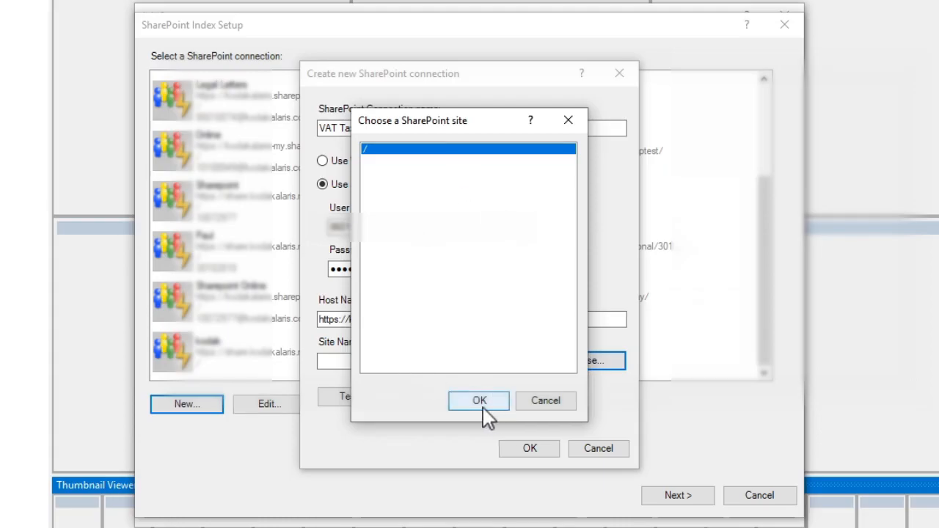
{"action": "left_click", "coordinate": [479, 401]}
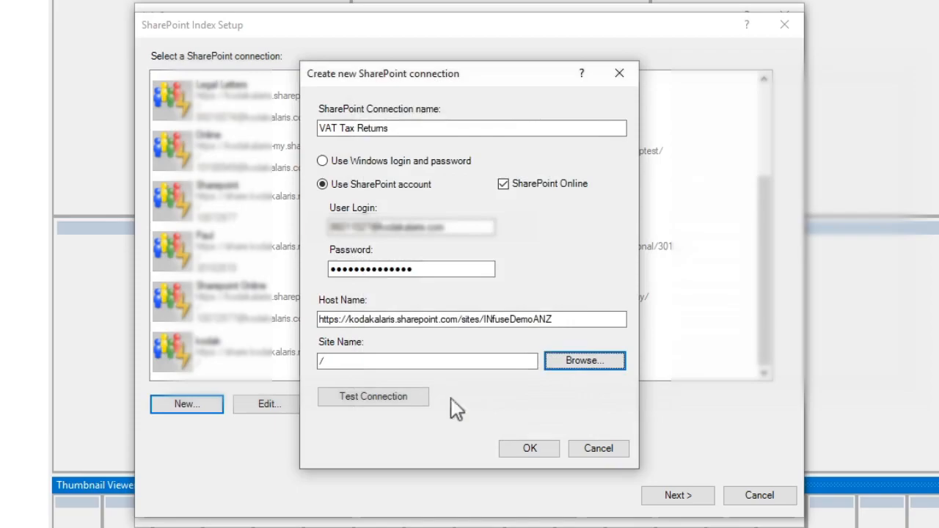
Test the connection and acknowledge the Connection OK message.
{"action": "left_click", "coordinate": [372, 396]}
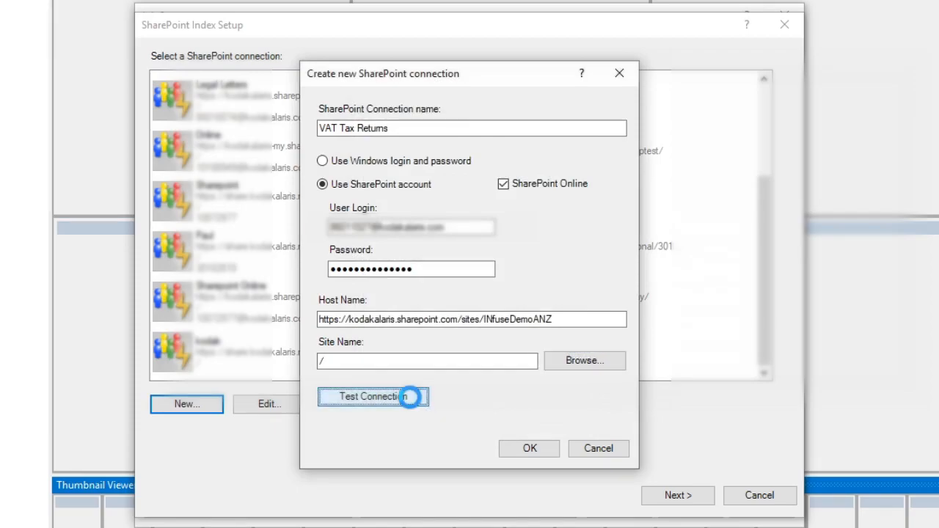
{"action": "left_click", "coordinate": [373, 396]}
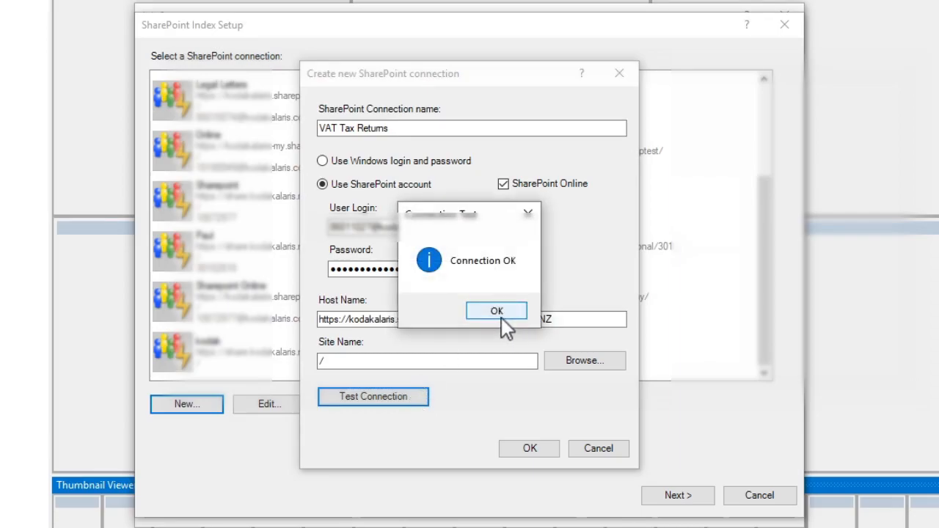
{"action": "left_click", "coordinate": [496, 311]}
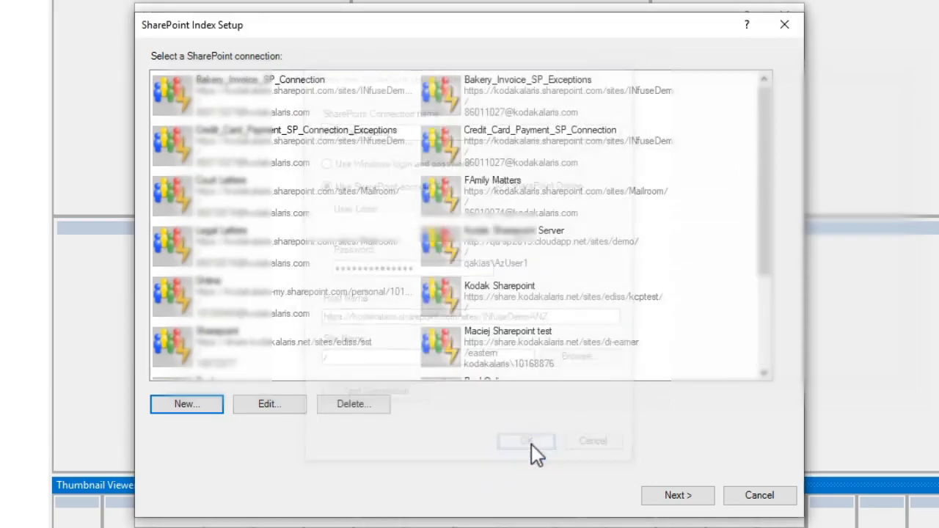
Save the connection, select VAT Tax Returns and continue to the library settings.
{"action": "left_click", "coordinate": [572, 351]}
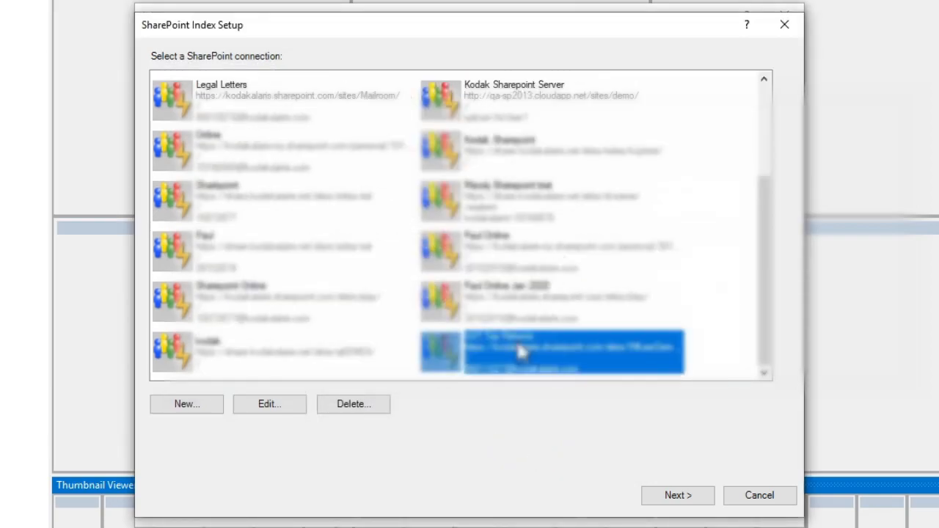
{"action": "left_click", "coordinate": [677, 495]}
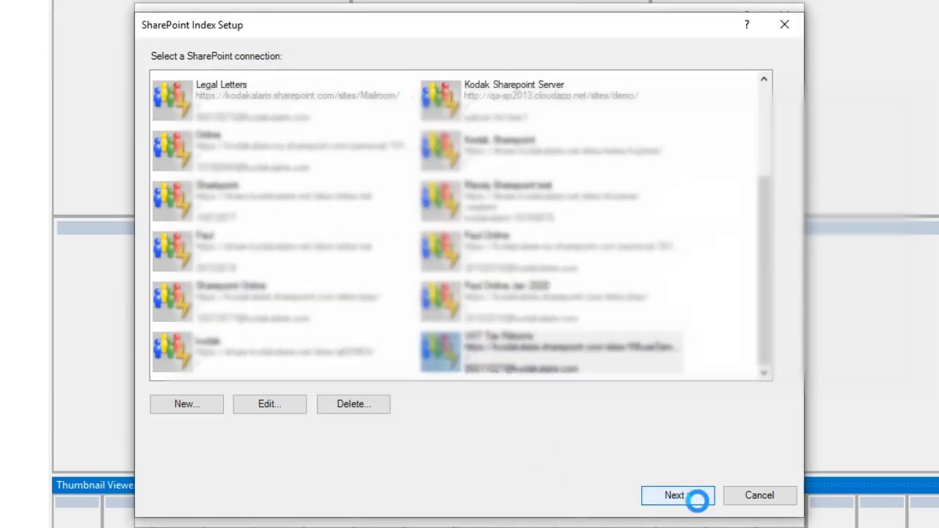
{"action": "left_click", "coordinate": [673, 496]}
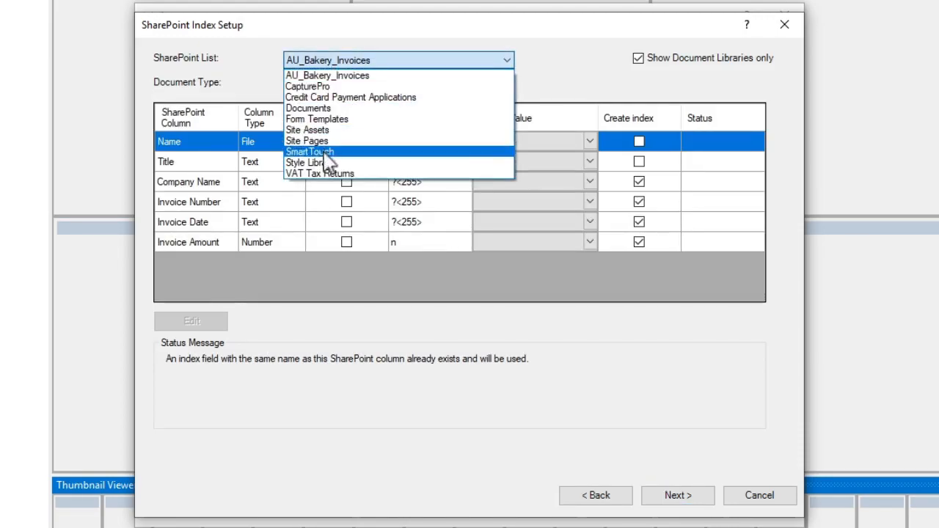
Pick the VAT Tax Returns library, listing Name, Title and PaymentEnclosed columns.
{"action": "left_click", "coordinate": [320, 174]}
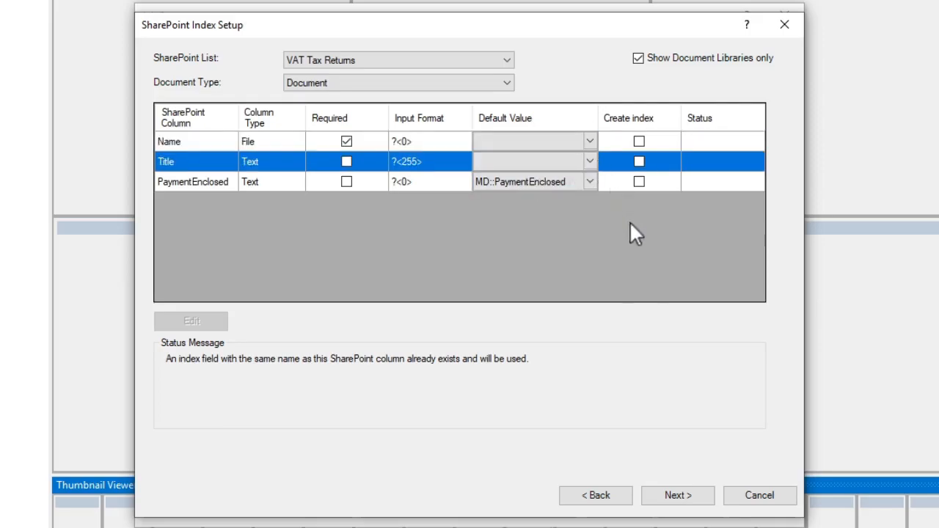
{"action": "mouse_move", "coordinate": [675, 457]}
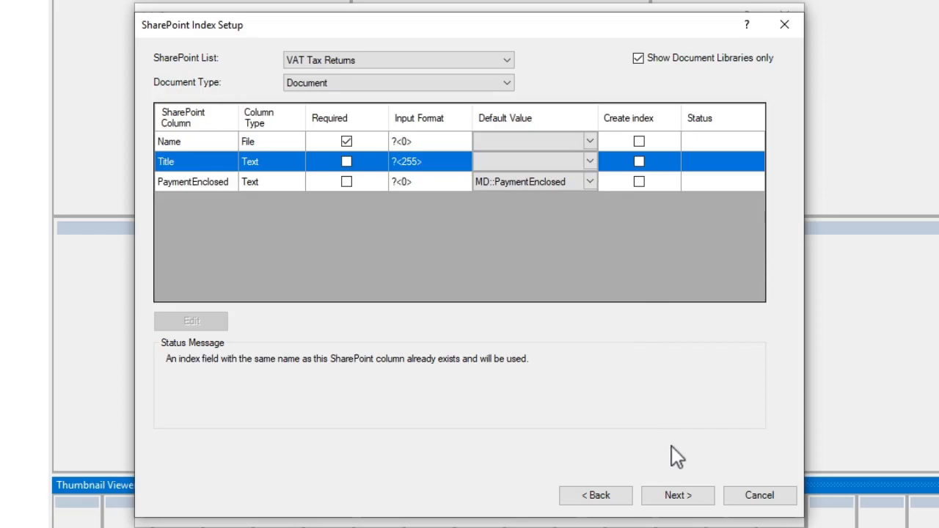
Map the Name and Title columns to DOC_IDX: Name and DOC_IDX: Title.
{"action": "left_click", "coordinate": [677, 495]}
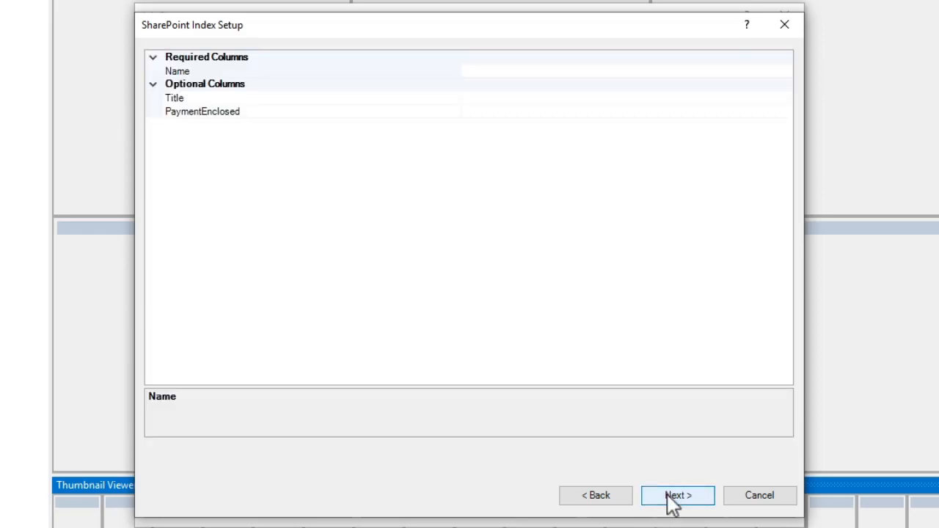
{"action": "mouse_move", "coordinate": [381, 135]}
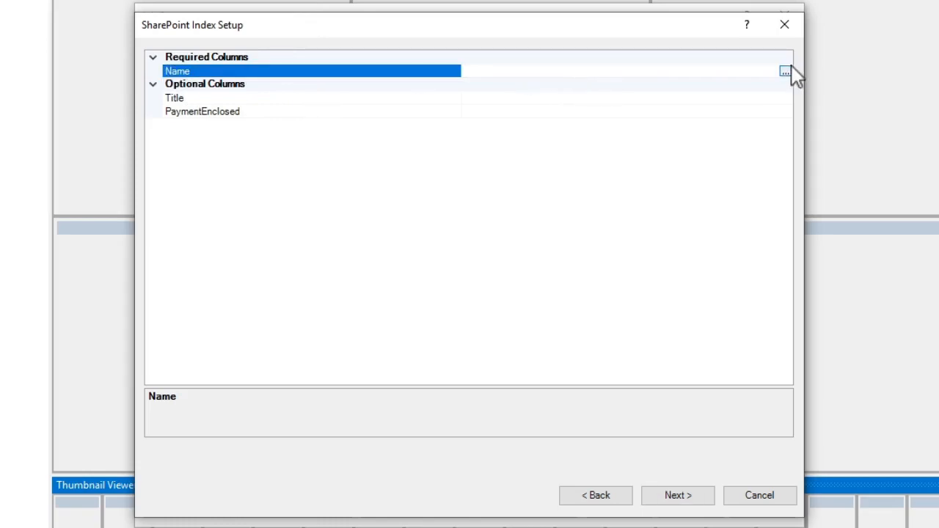
{"action": "left_click", "coordinate": [783, 71]}
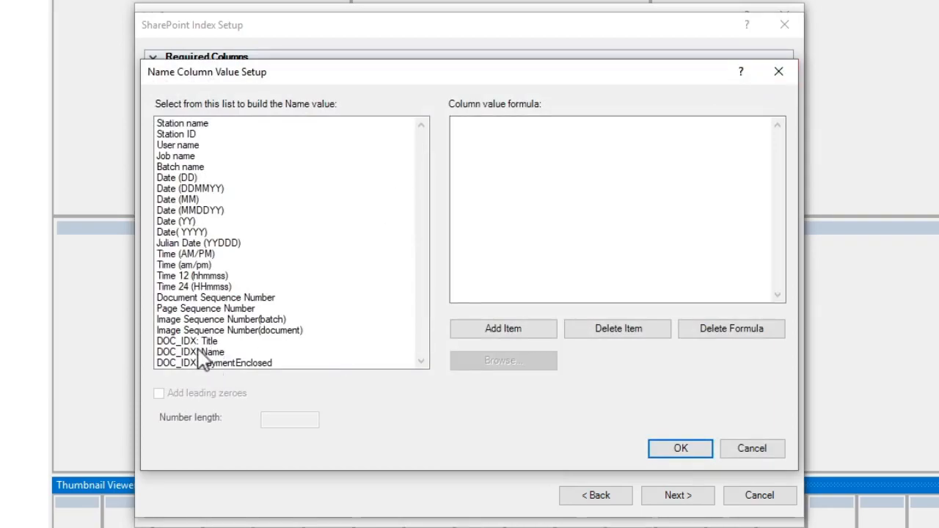
{"action": "double_click", "coordinate": [190, 351]}
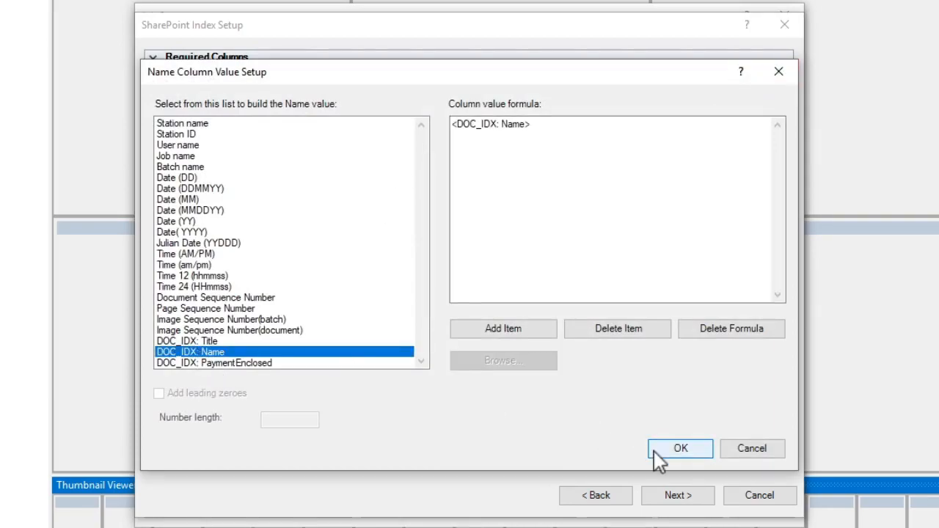
{"action": "left_click", "coordinate": [679, 448]}
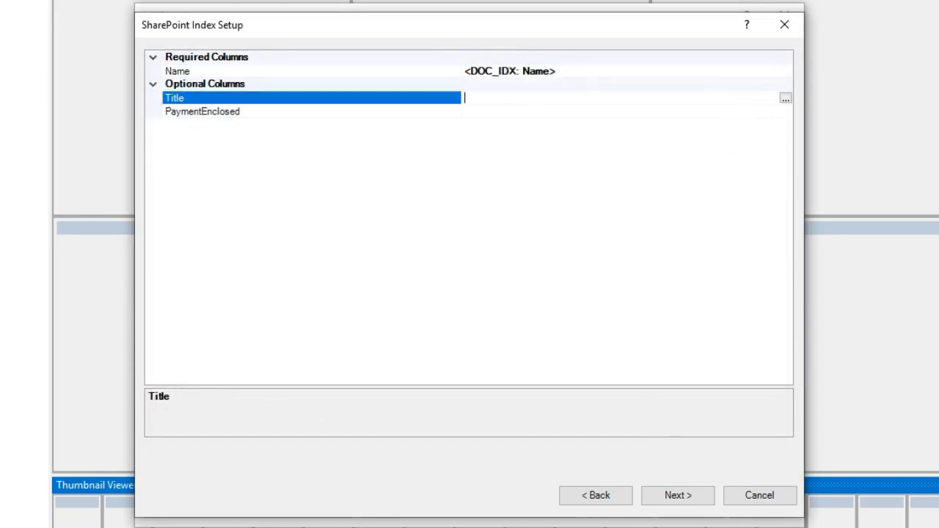
{"action": "left_click", "coordinate": [785, 97]}
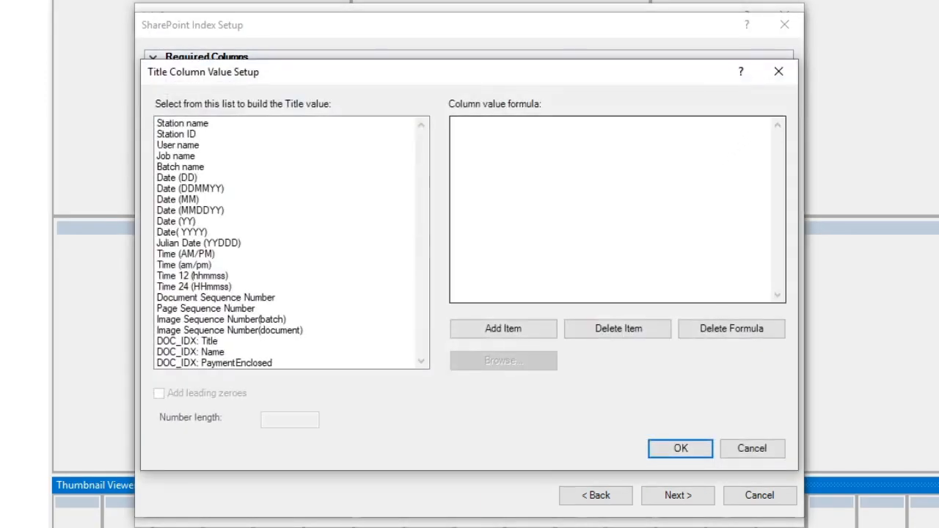
{"action": "left_click", "coordinate": [502, 328]}
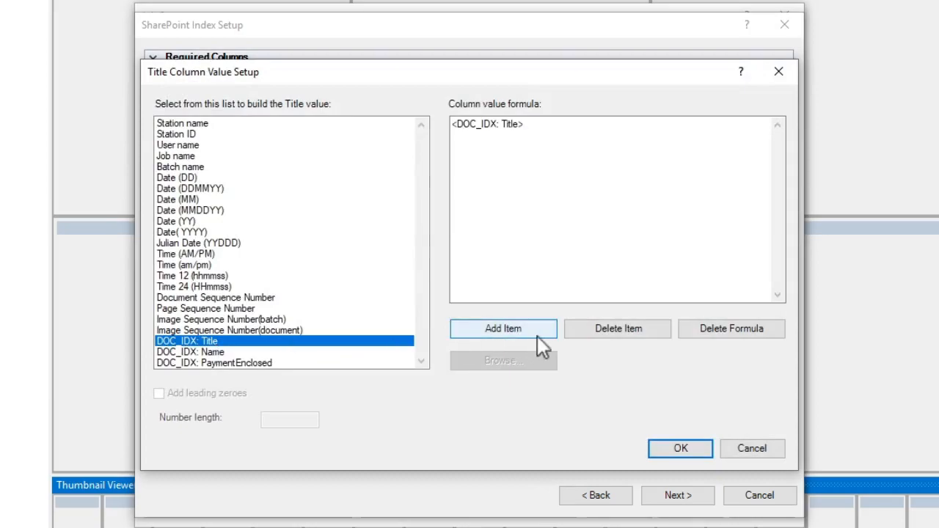
{"action": "left_click", "coordinate": [680, 449]}
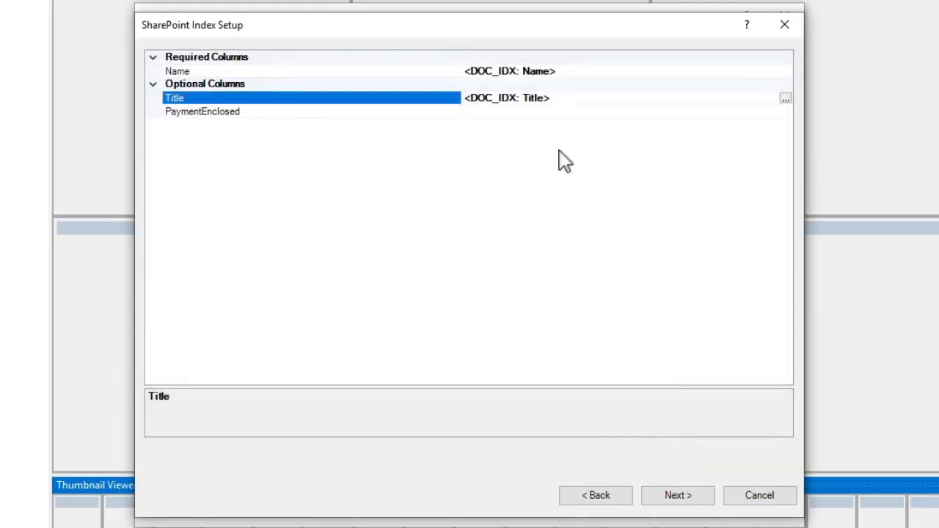
Map PaymentEnclosed to DOC_IDX: PaymentEnclosed and continue to the upload settings.
{"action": "left_click", "coordinate": [202, 111]}
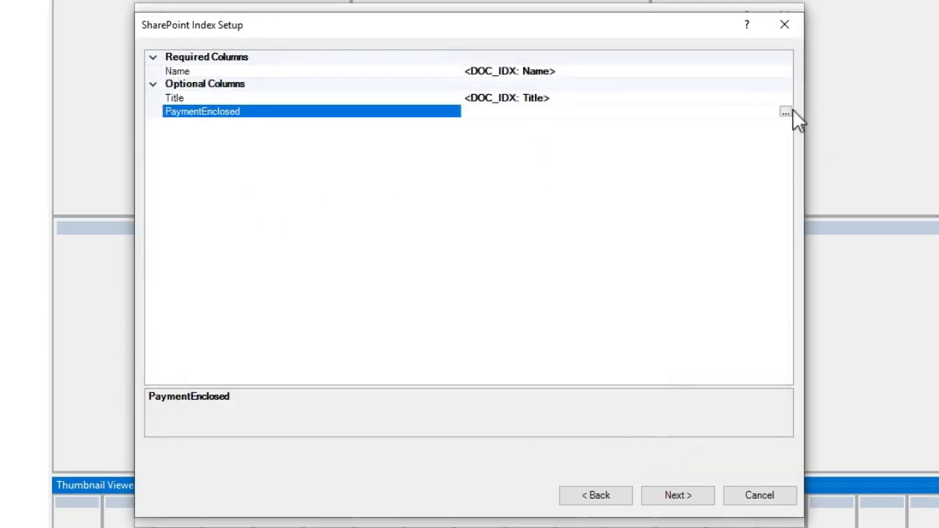
{"action": "left_click", "coordinate": [786, 112]}
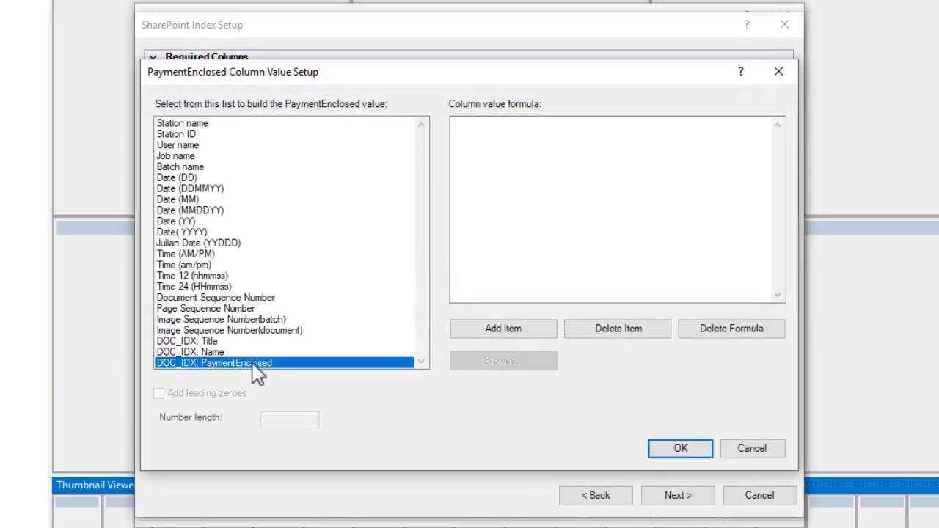
{"action": "left_click", "coordinate": [680, 448]}
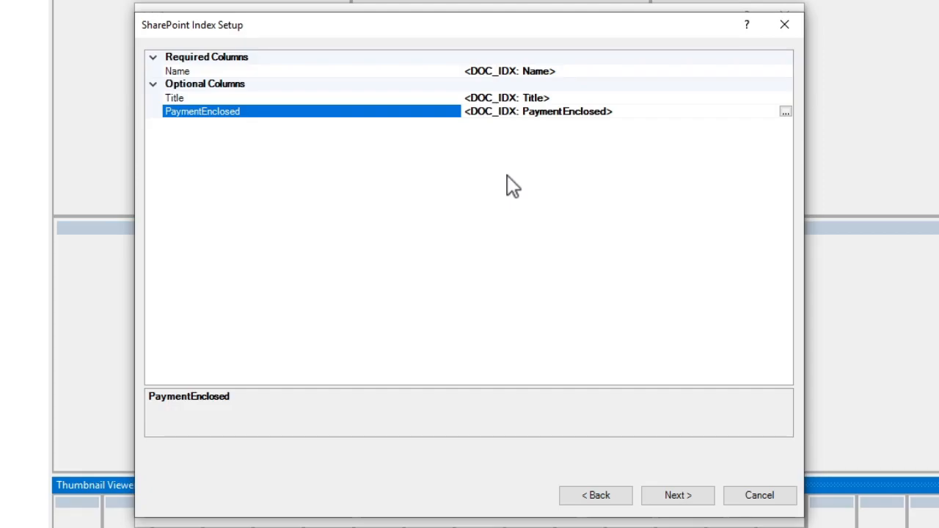
{"action": "left_click", "coordinate": [677, 495]}
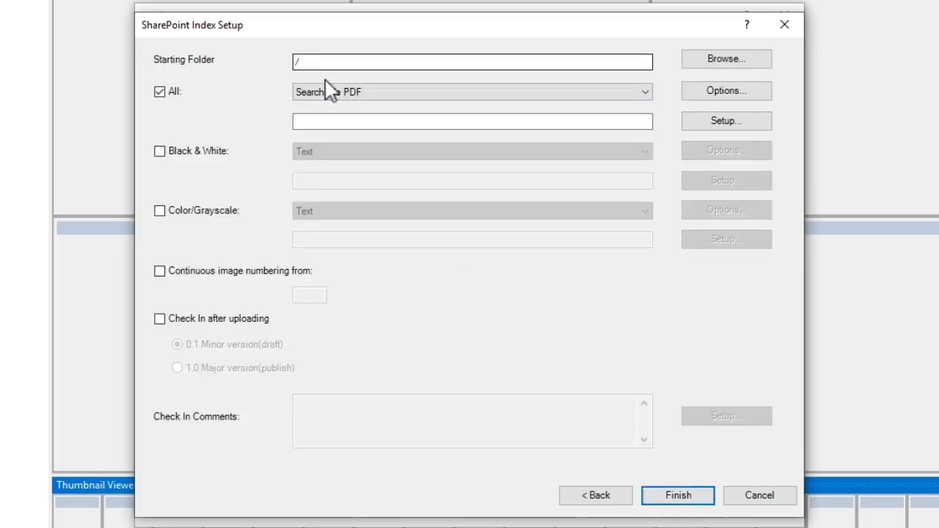
Choose searchable PDF output, finish the wizard and apply and close Job Setup.
{"action": "left_click", "coordinate": [472, 92]}
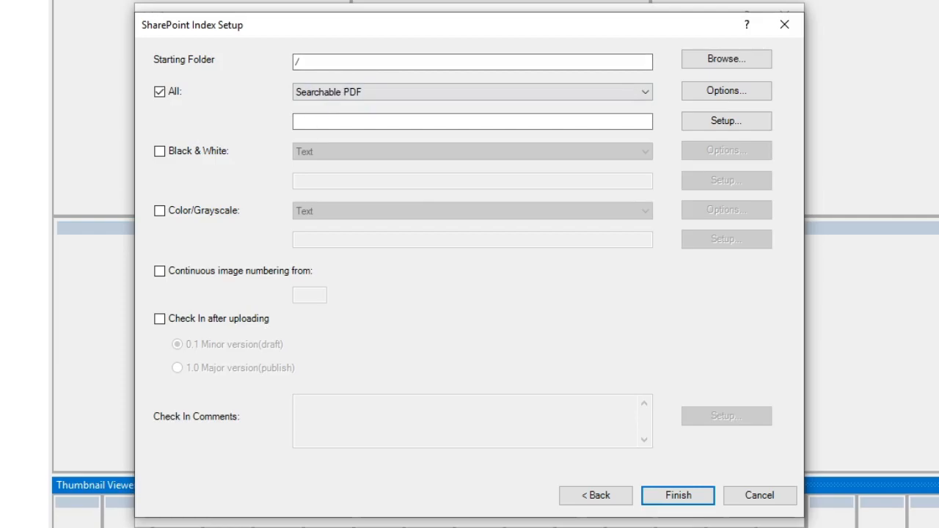
{"action": "mouse_move", "coordinate": [339, 116]}
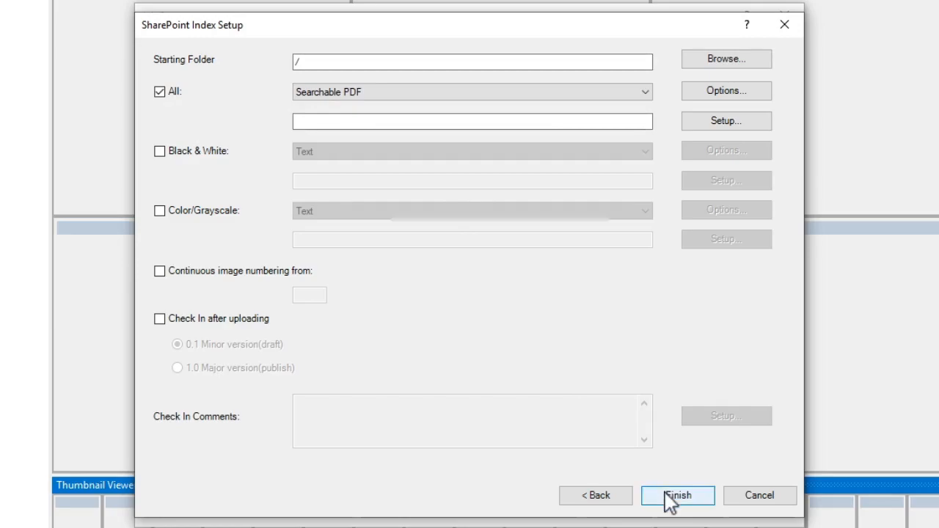
{"action": "left_click", "coordinate": [678, 495]}
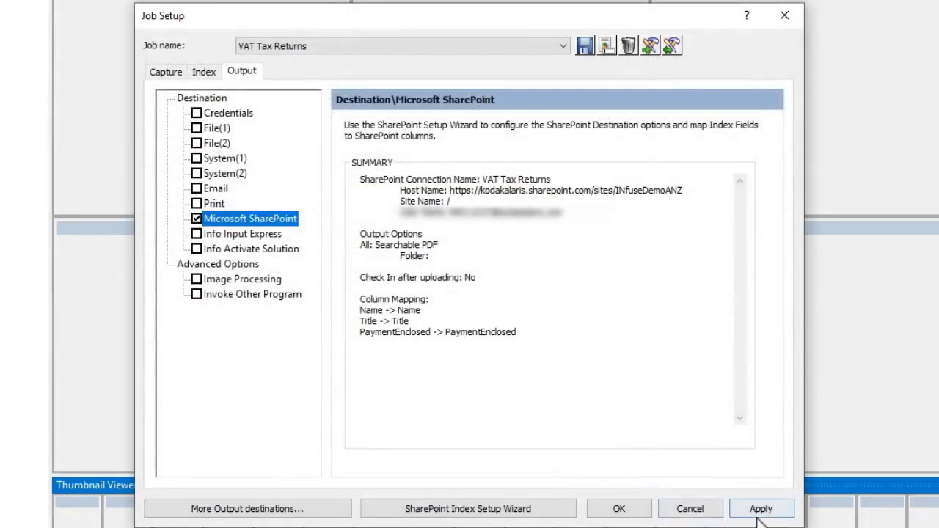
{"action": "left_click", "coordinate": [760, 509]}
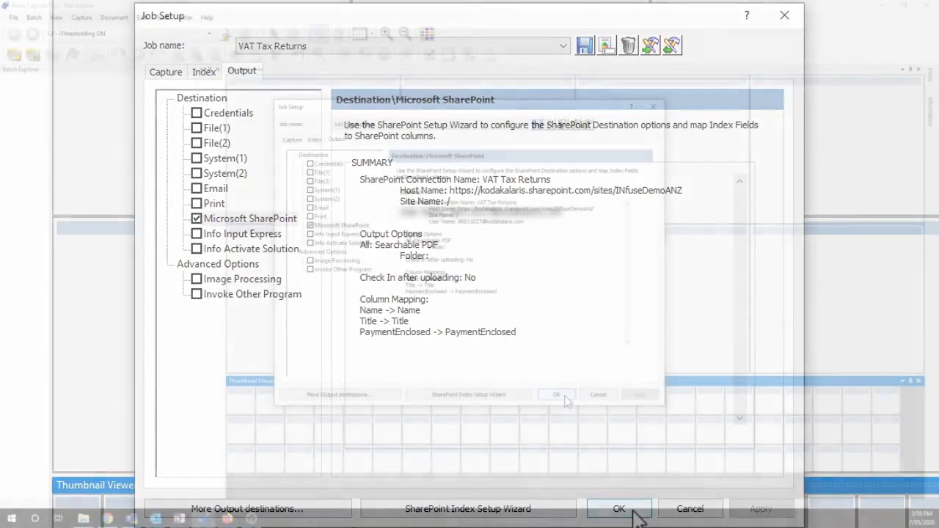
{"action": "left_click", "coordinate": [619, 509]}
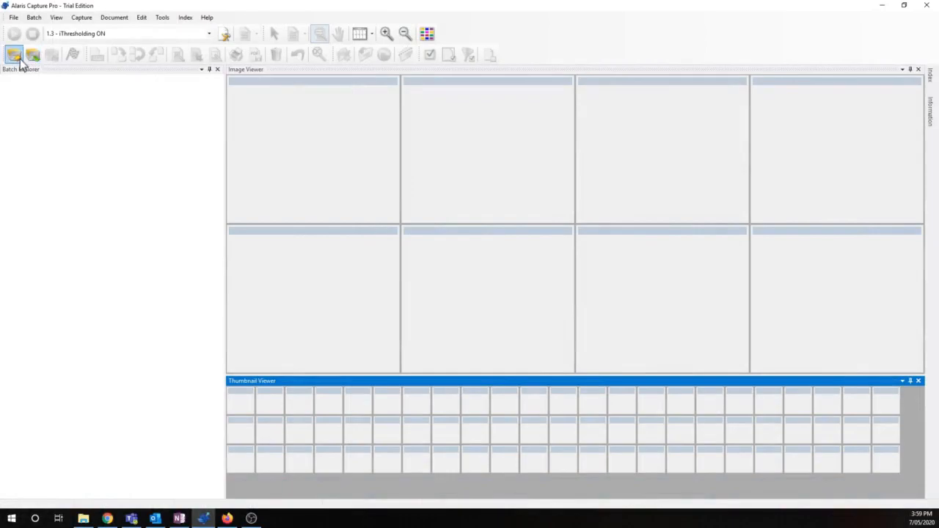
Create a new VAT Tax Returns batch and start scanning the returns into it.
{"action": "left_click", "coordinate": [13, 55]}
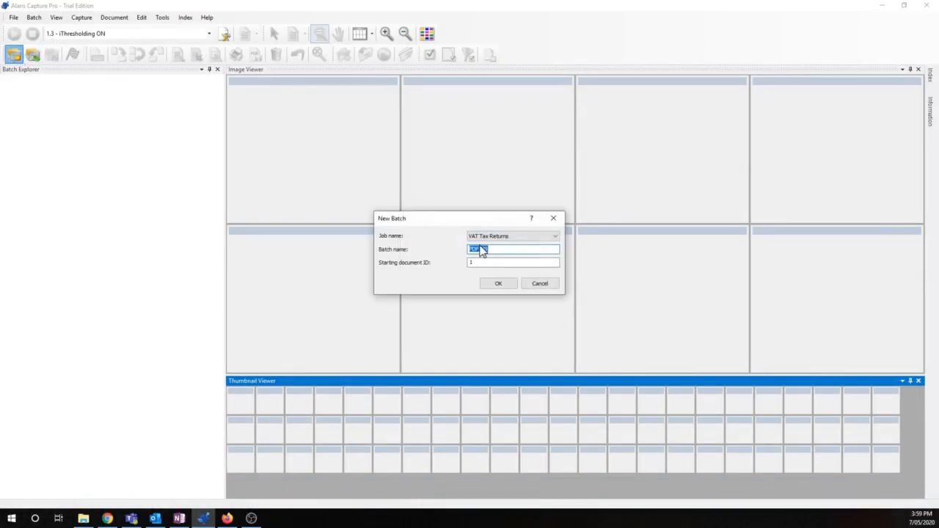
{"action": "left_click", "coordinate": [498, 283]}
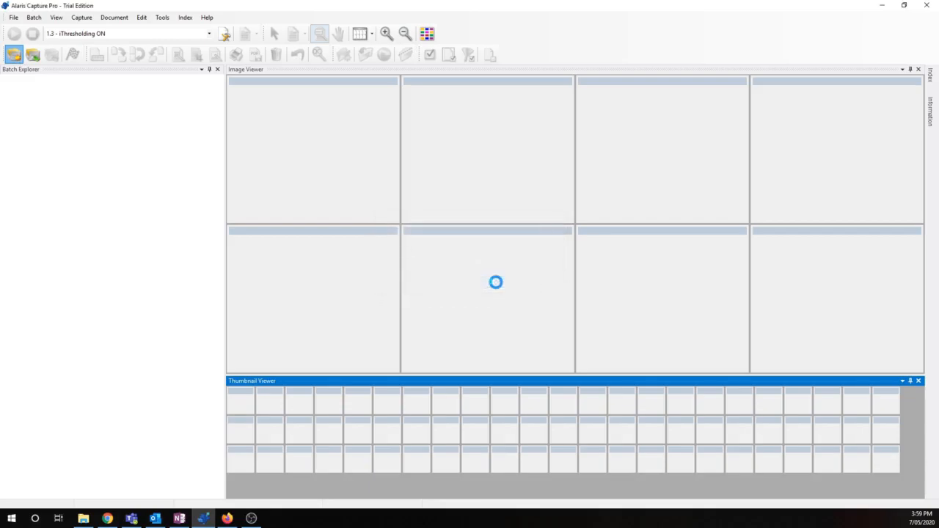
{"action": "left_click", "coordinate": [14, 34]}
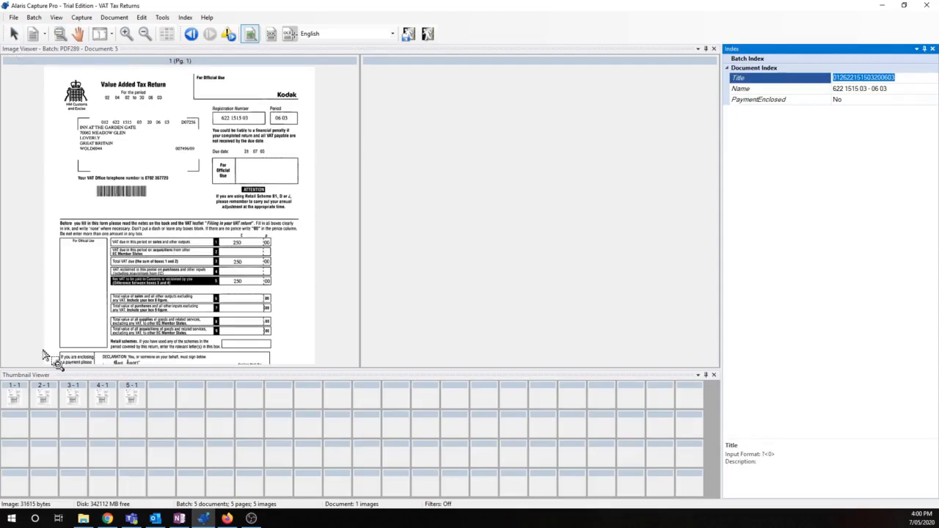
Review the index values of the third, fourth and fifth scanned returns.
{"action": "left_click", "coordinate": [72, 395]}
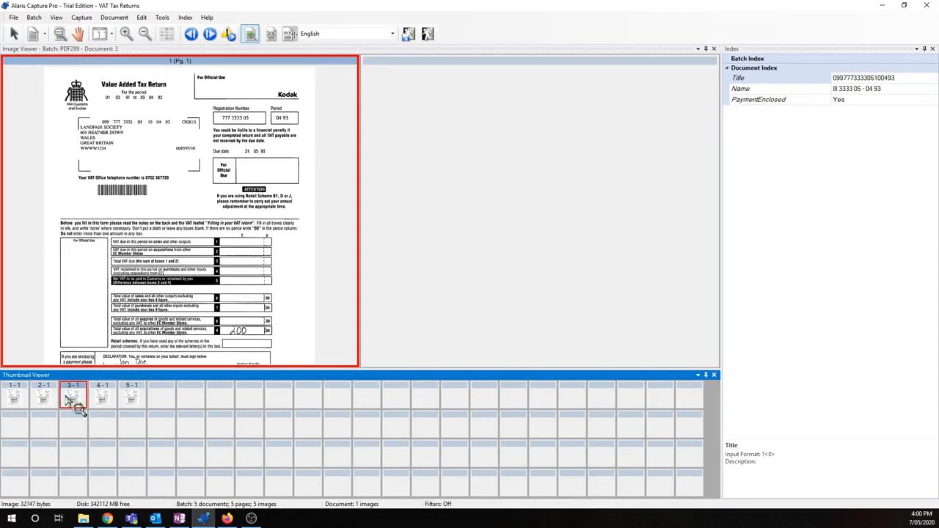
{"action": "left_click", "coordinate": [101, 395]}
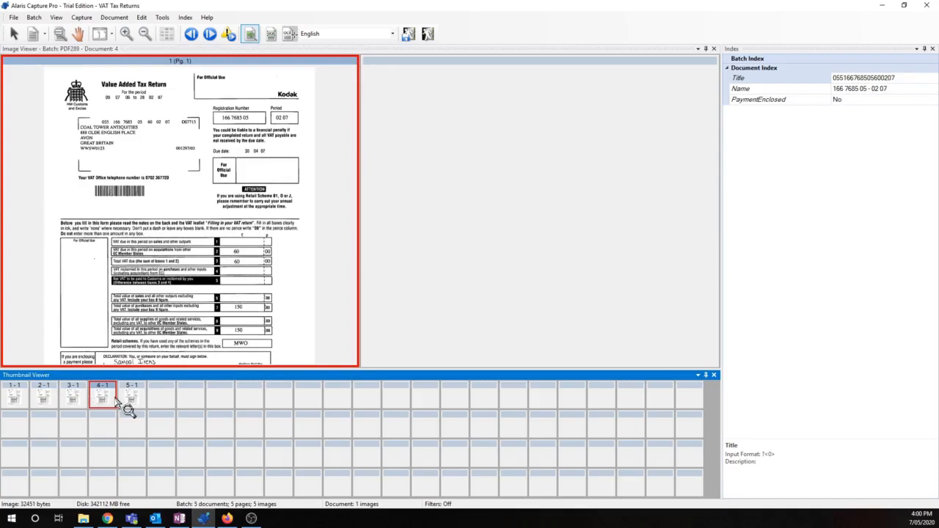
{"action": "left_click", "coordinate": [130, 395]}
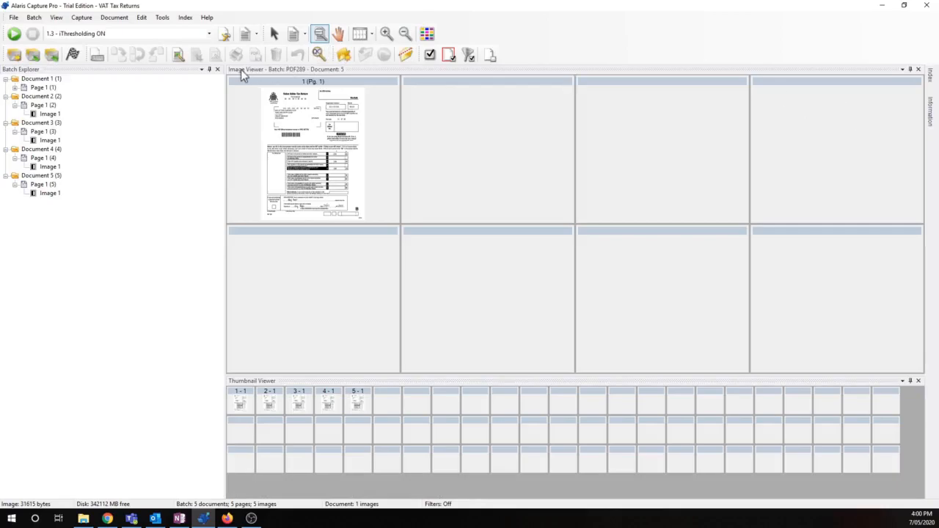
{"action": "mouse_move", "coordinate": [72, 54]}
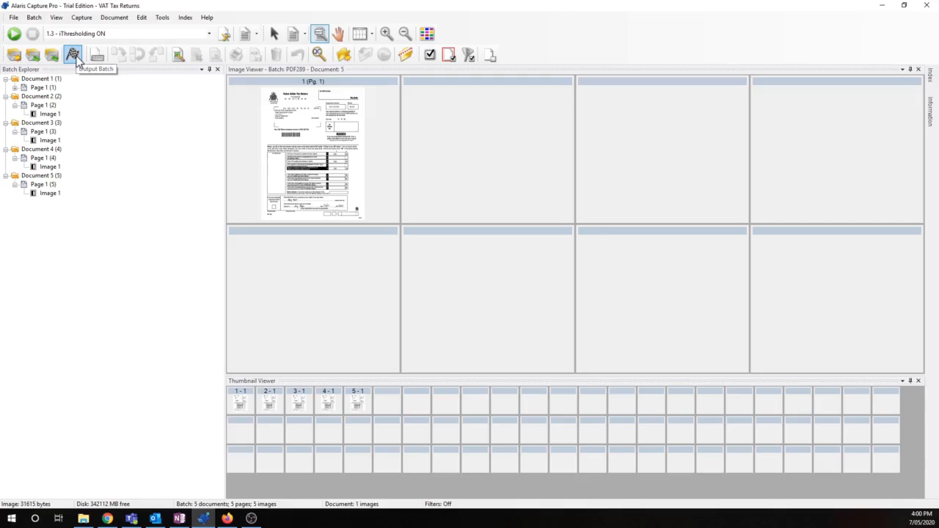
Output the indexed batch to its SharePoint destination.
{"action": "left_click", "coordinate": [72, 55]}
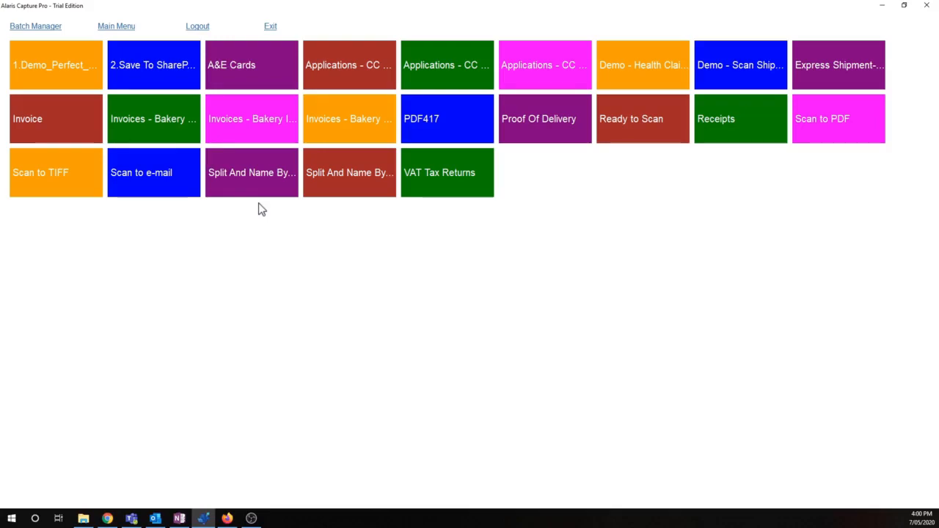
{"action": "mouse_move", "coordinate": [225, 378]}
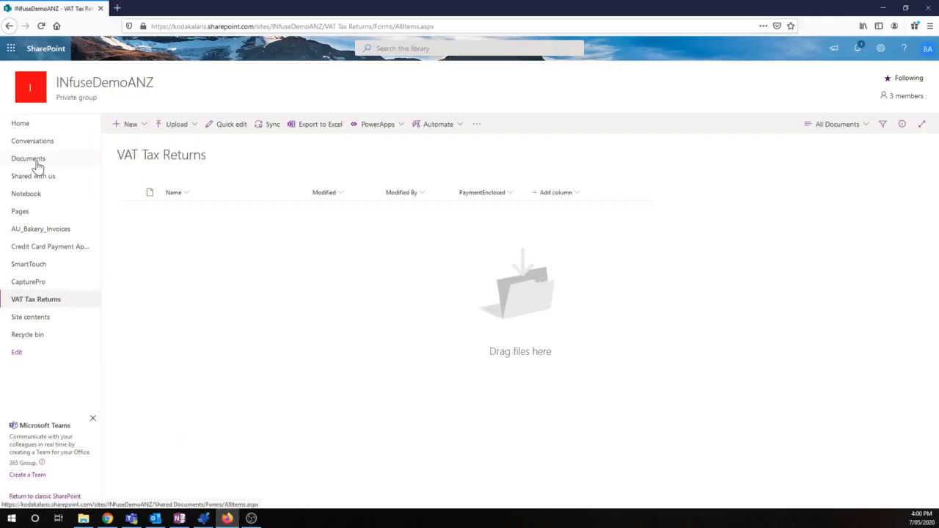
Reload the VAT Tax Returns library from the site home to list the five uploaded PDFs.
{"action": "left_click", "coordinate": [20, 124]}
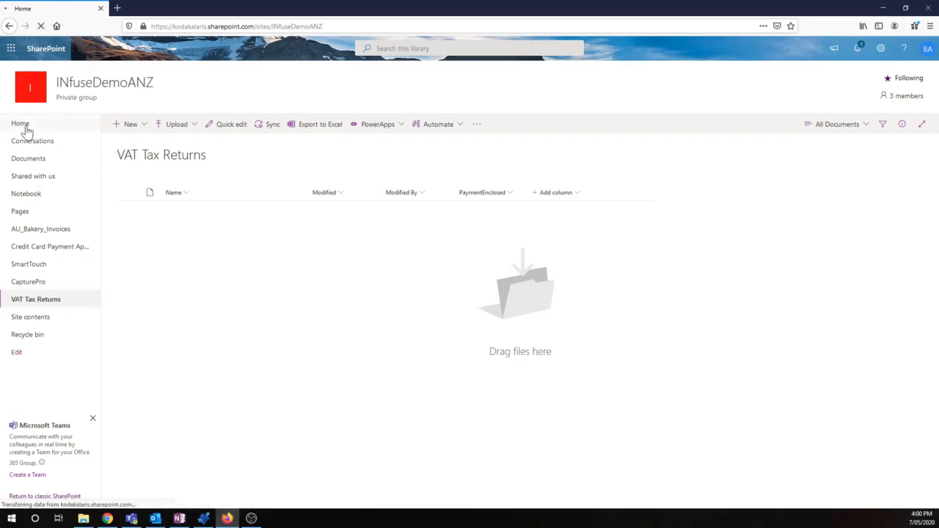
{"action": "left_click", "coordinate": [21, 123]}
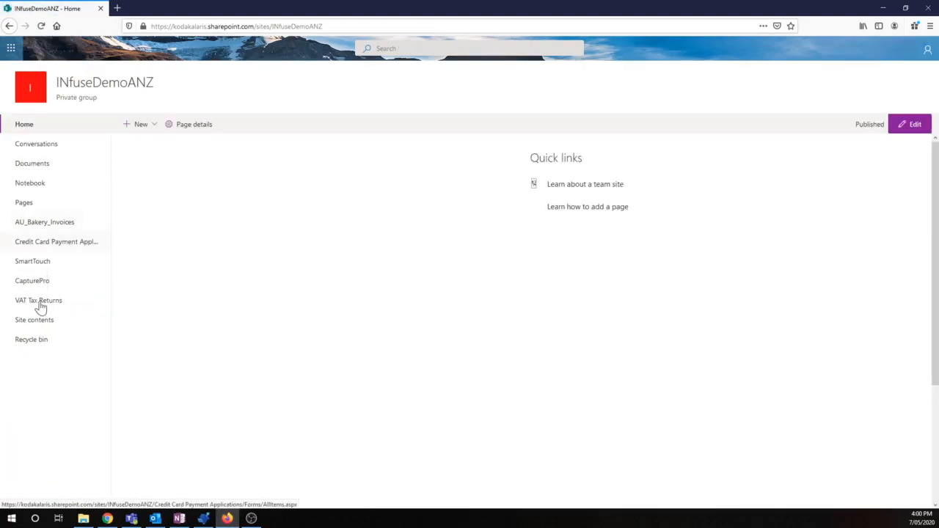
{"action": "left_click", "coordinate": [39, 300]}
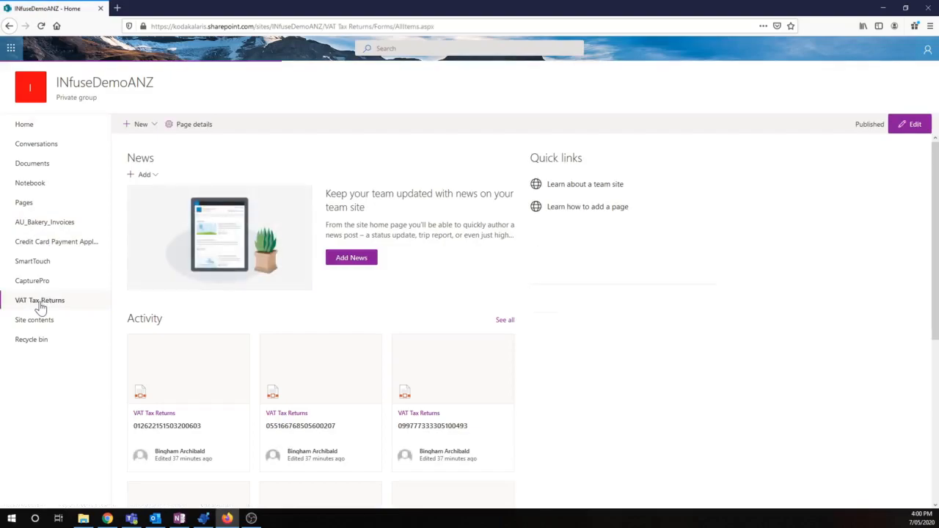
{"action": "left_click", "coordinate": [39, 300]}
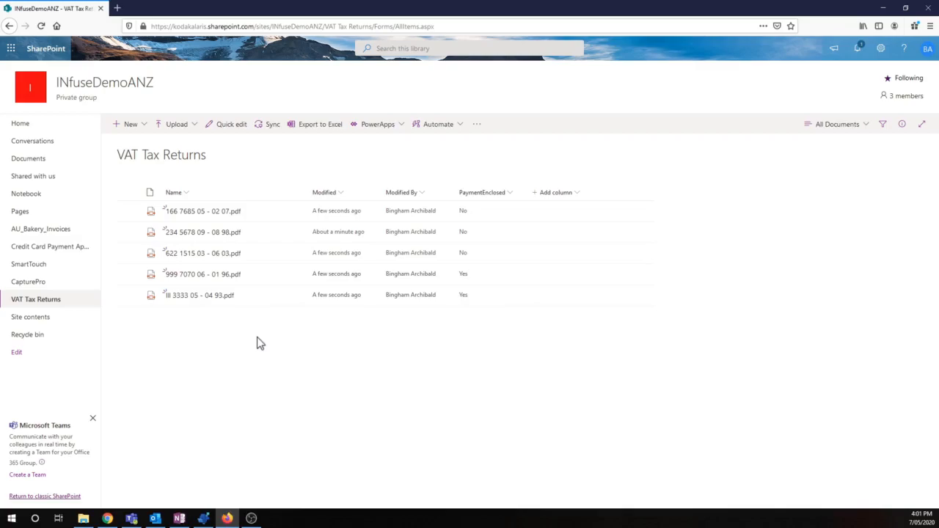
{"action": "mouse_move", "coordinate": [227, 232]}
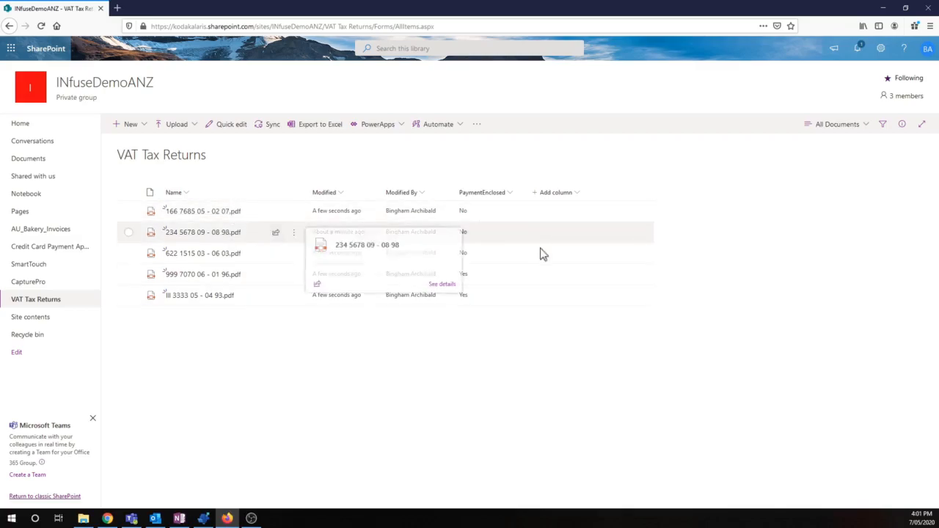
{"action": "mouse_move", "coordinate": [483, 209]}
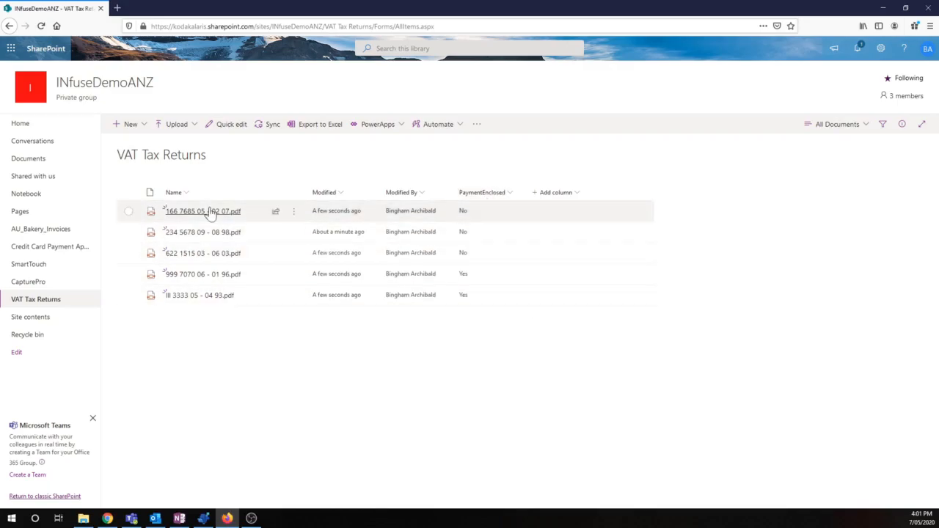
View the uploaded return 166 7685 05 - 02 07.pdf in the document viewer.
{"action": "left_click", "coordinate": [203, 211]}
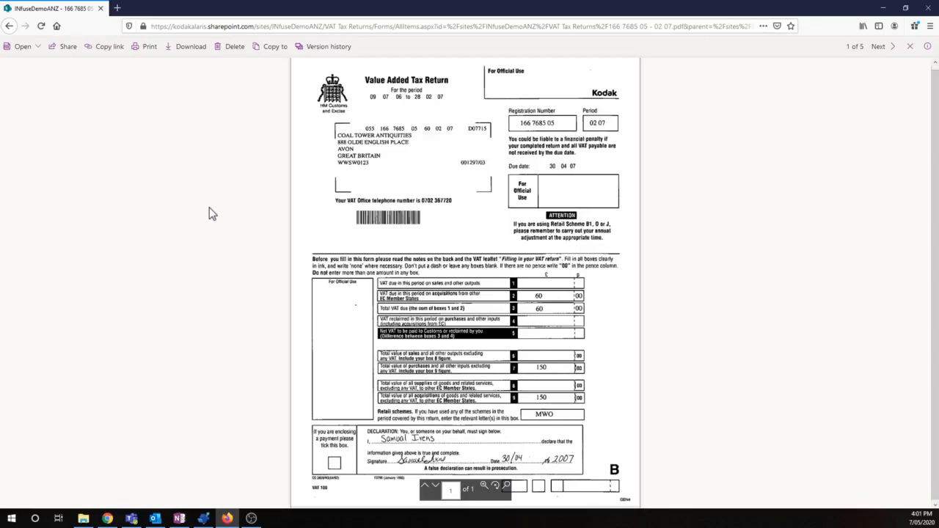